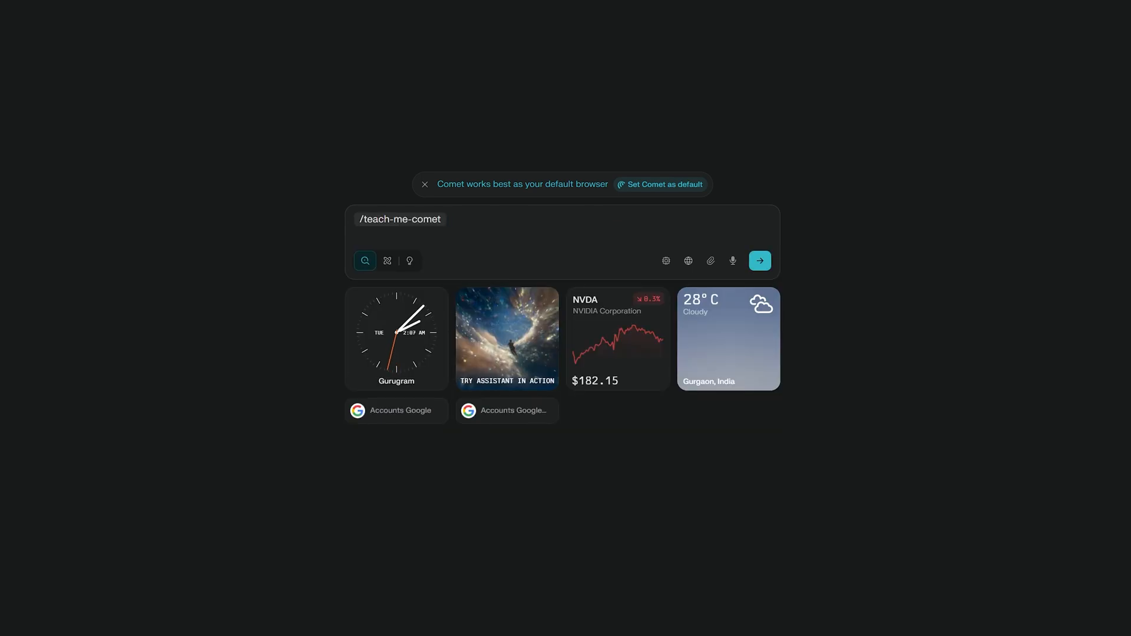
Try out Assistant prompts like 'Edit video in this premiere pro' and 'Summarize all the ans' on the start page
{"action": "left_click", "coordinate": [759, 260]}
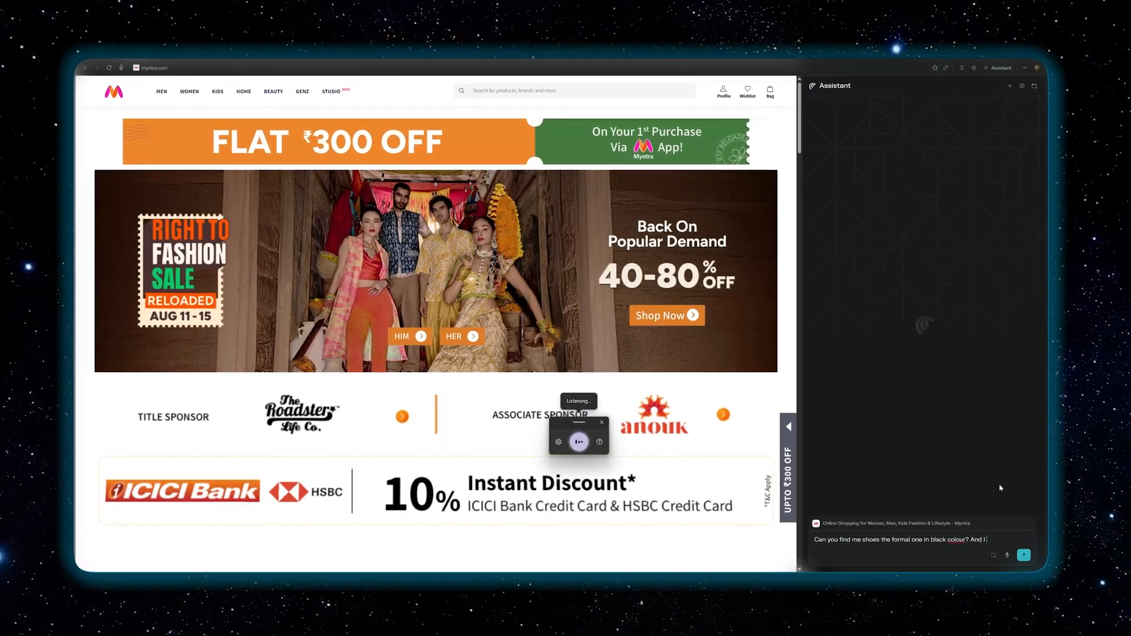
{"action": "left_click", "coordinate": [1024, 555]}
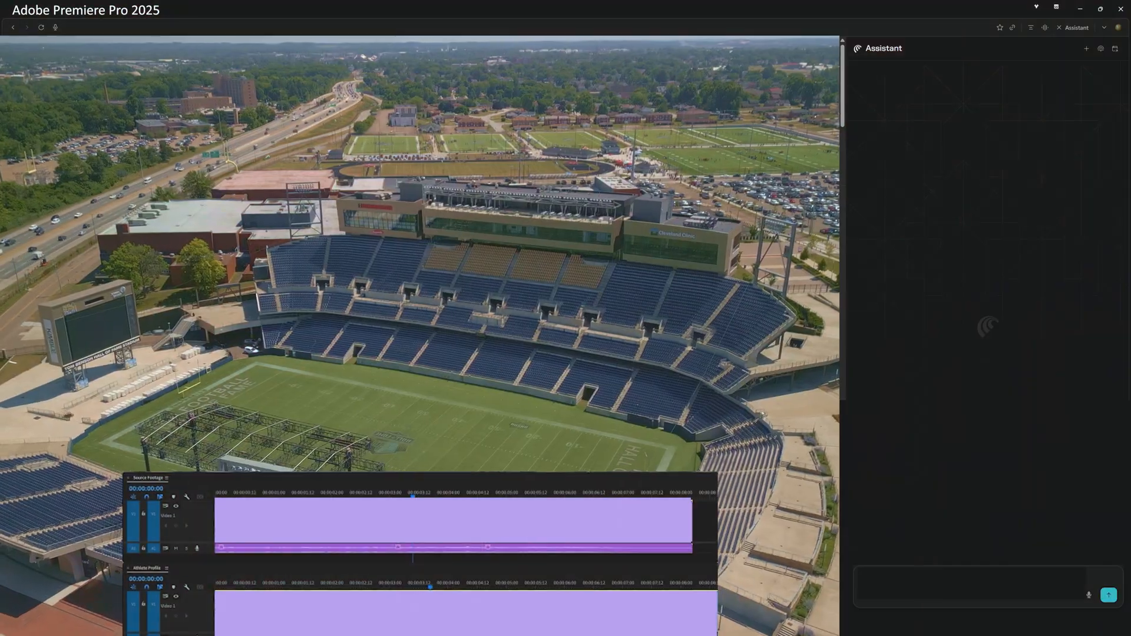
{"action": "type", "text": "Edit video in this premiere"}
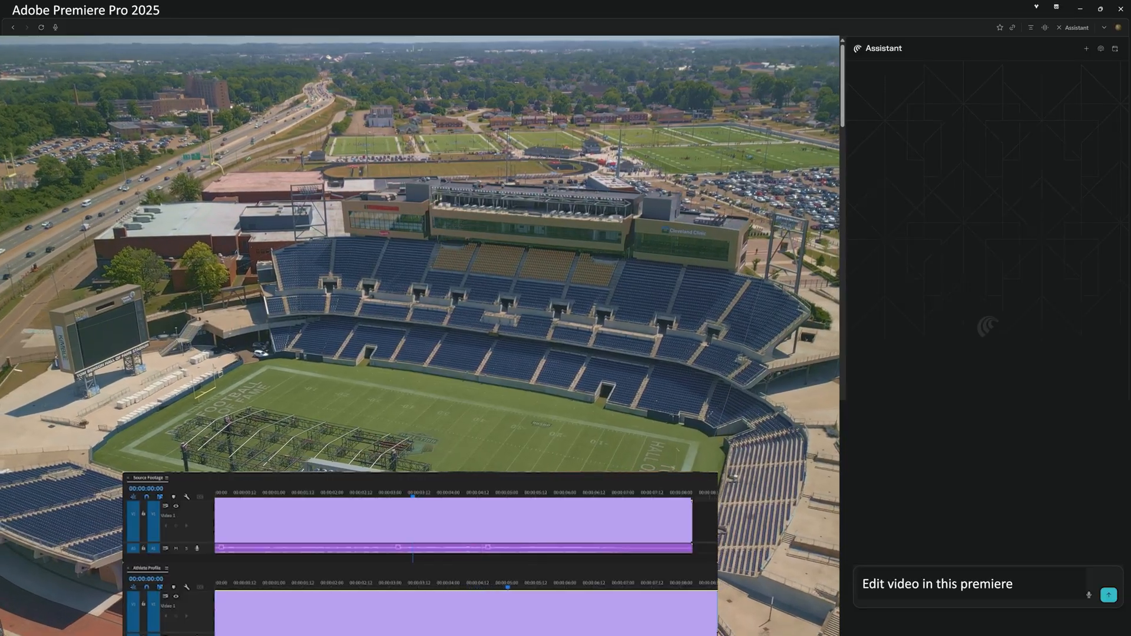
{"action": "type", "text": "pro"}
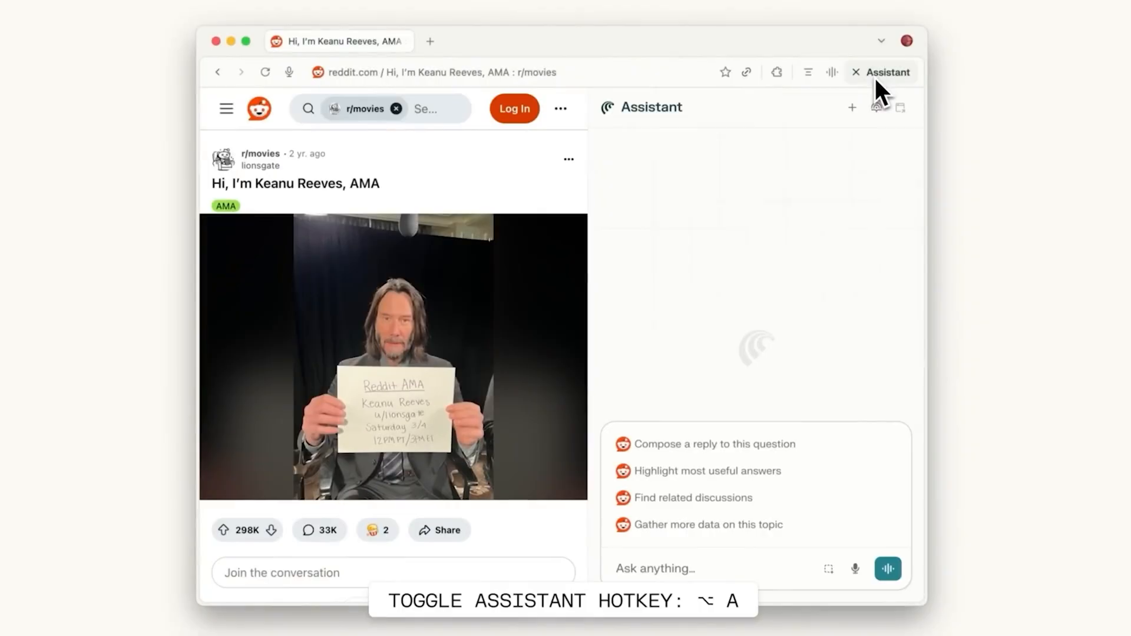
{"action": "type", "text": "Summarize all the ans"}
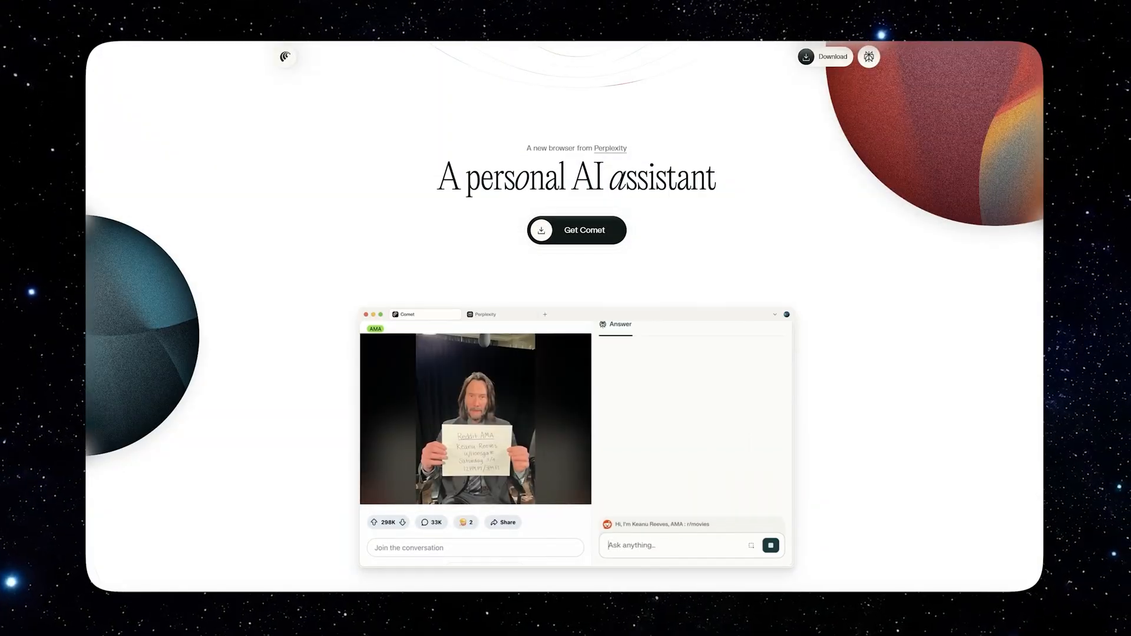
{"action": "scroll", "scroll_direction": "down", "scroll_amount": 3}
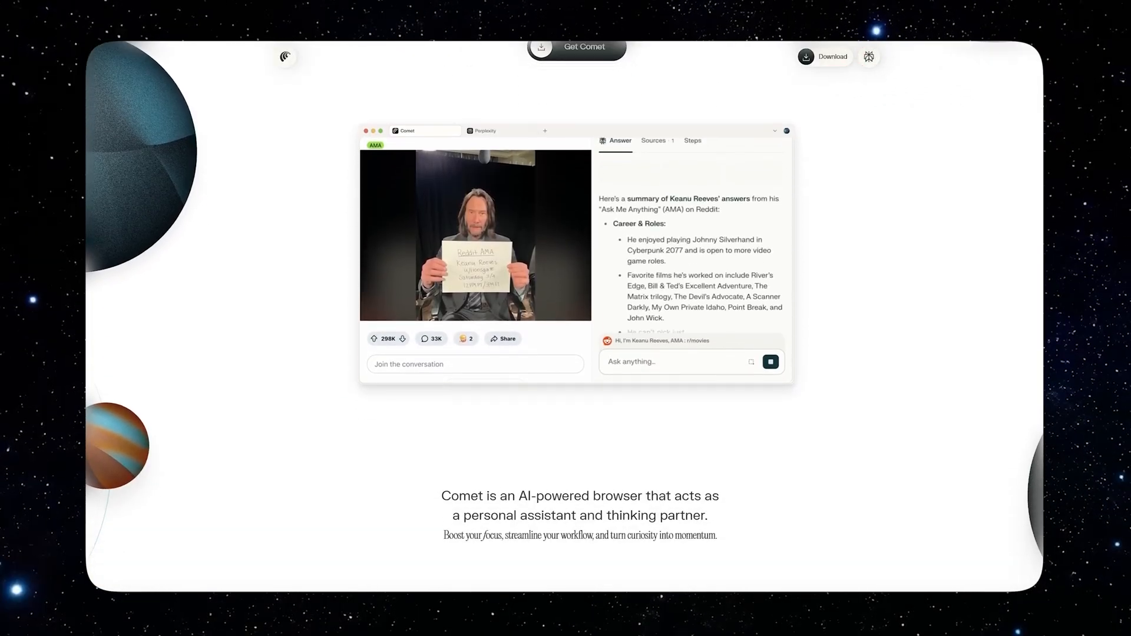
{"action": "scroll", "scroll_direction": "down", "scroll_amount": 3}
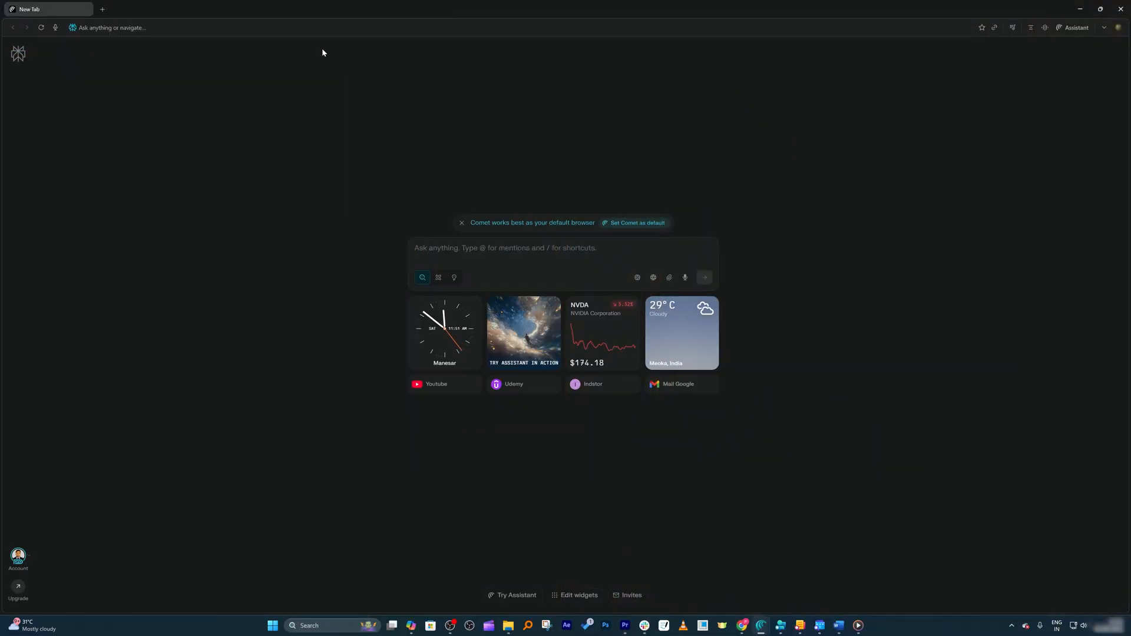
{"action": "mouse_move", "coordinate": [245, 60]}
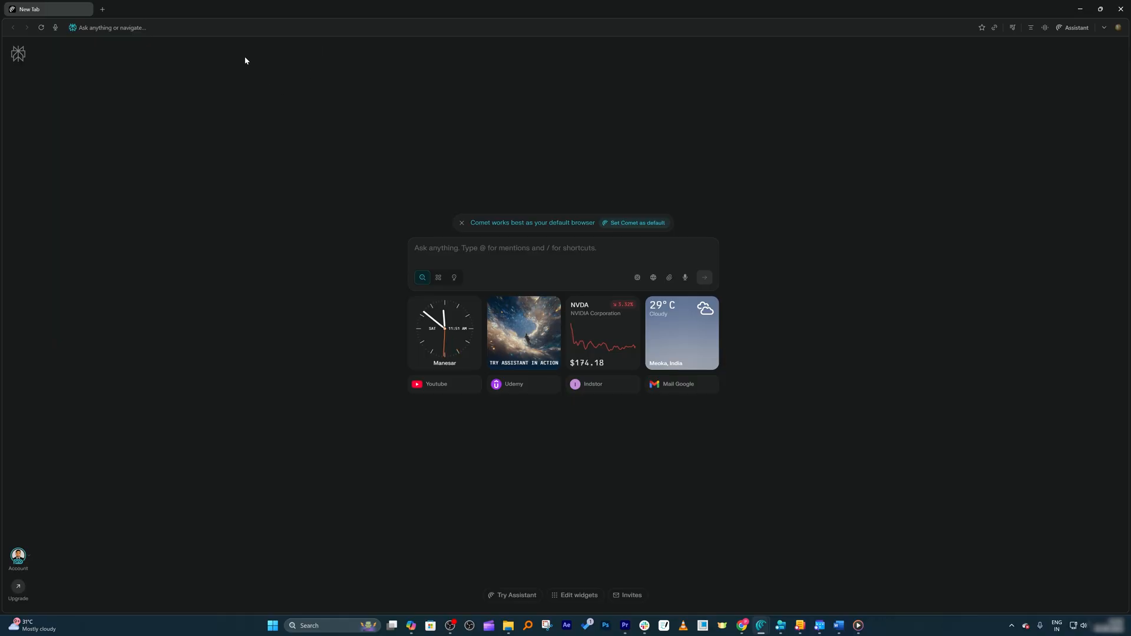
{"action": "mouse_move", "coordinate": [242, 49]}
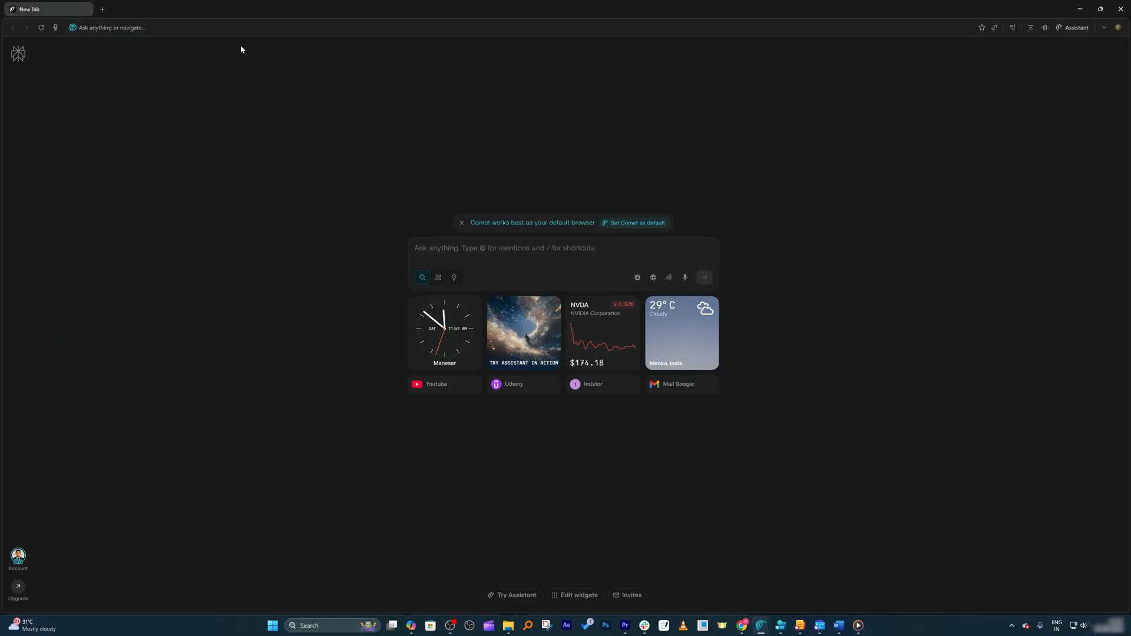
{"action": "mouse_move", "coordinate": [139, 72]}
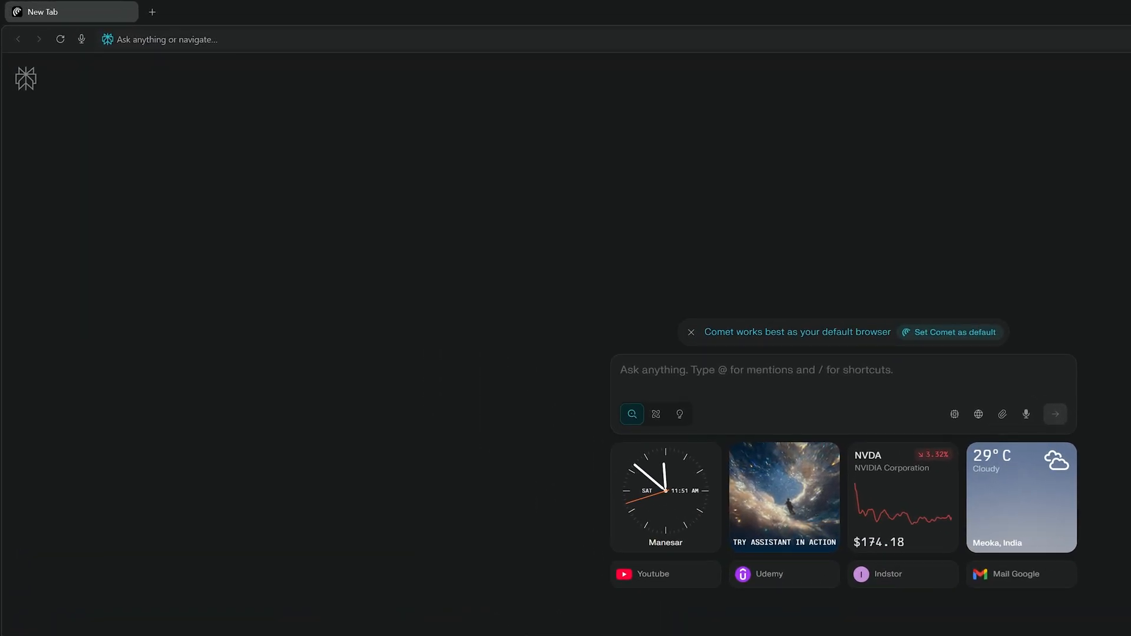
Search 'chrome remote desktop' in the address bar and load remotedesktop.google.com
{"action": "type", "text": "chrome remote desktop"}
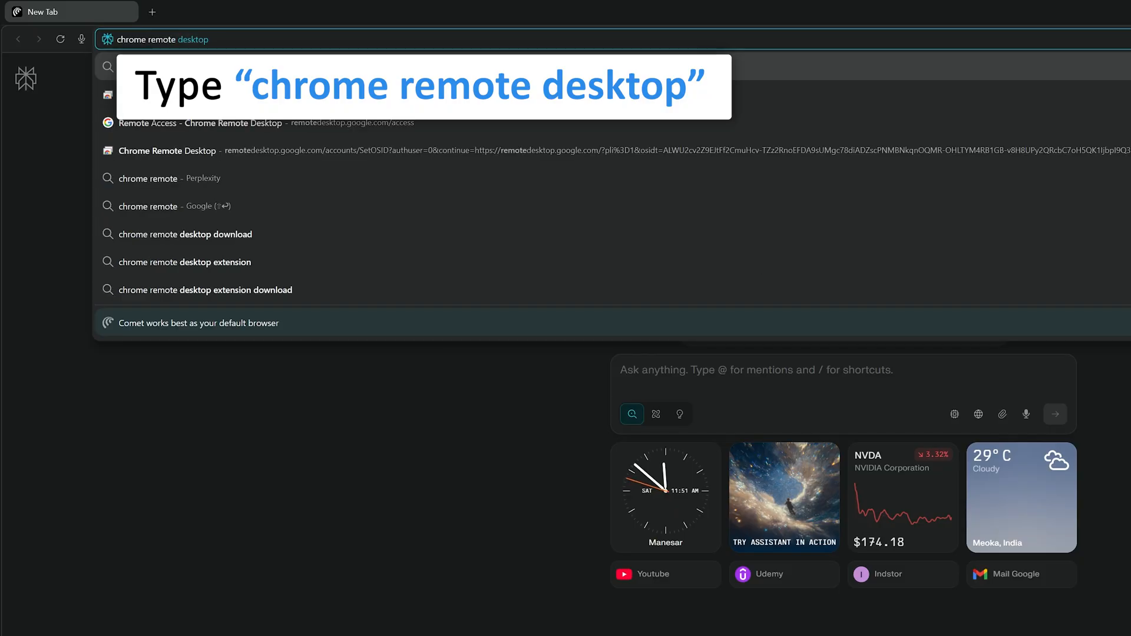
{"action": "type", "text": "op"}
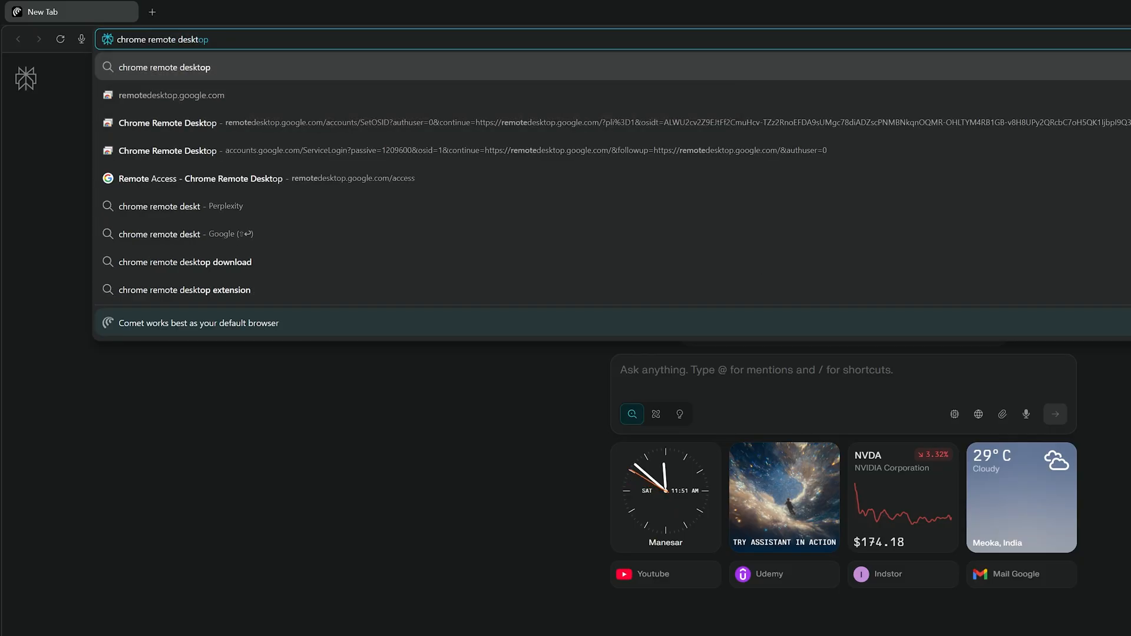
{"action": "left_click", "coordinate": [165, 67]}
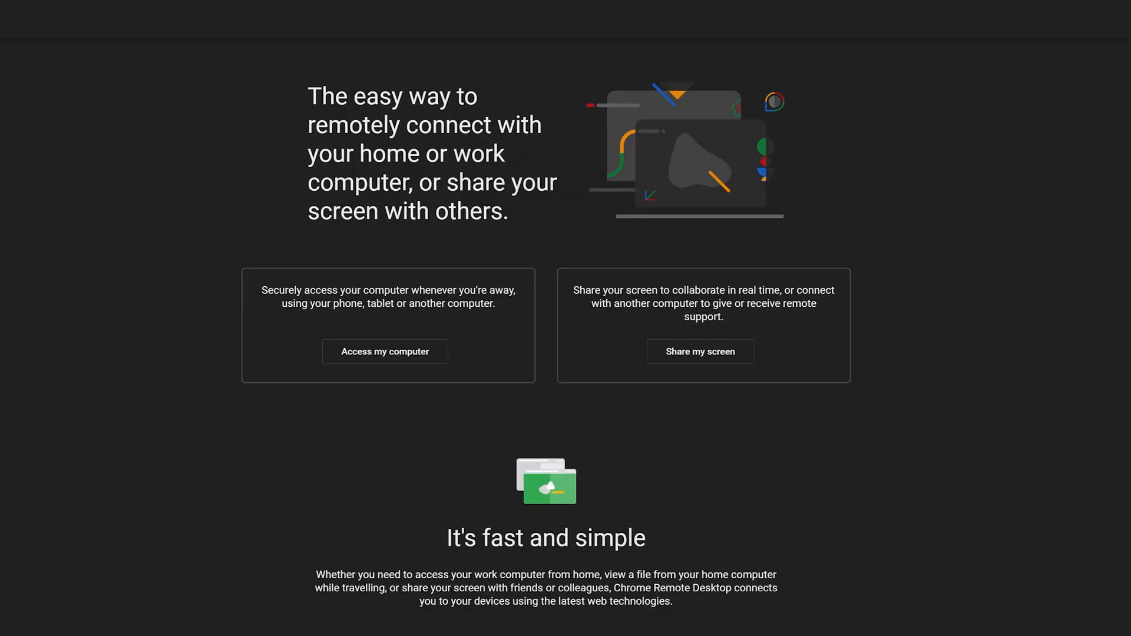
{"action": "mouse_move", "coordinate": [81, 254]}
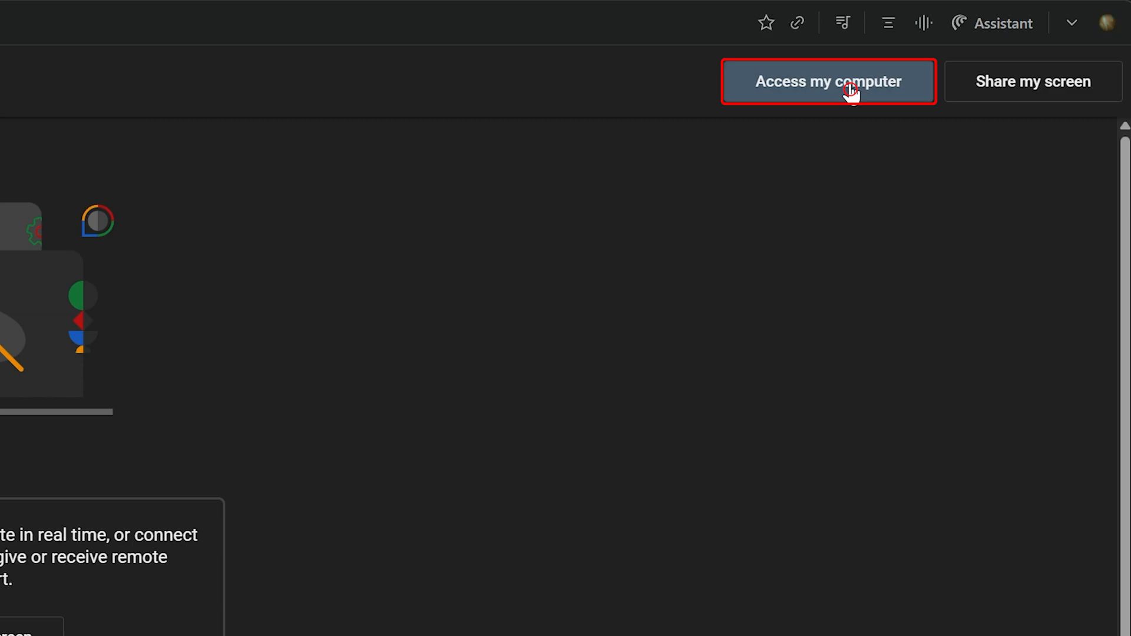
Go to the remote access page listing the online remote computers including psn mac
{"action": "left_click", "coordinate": [827, 81]}
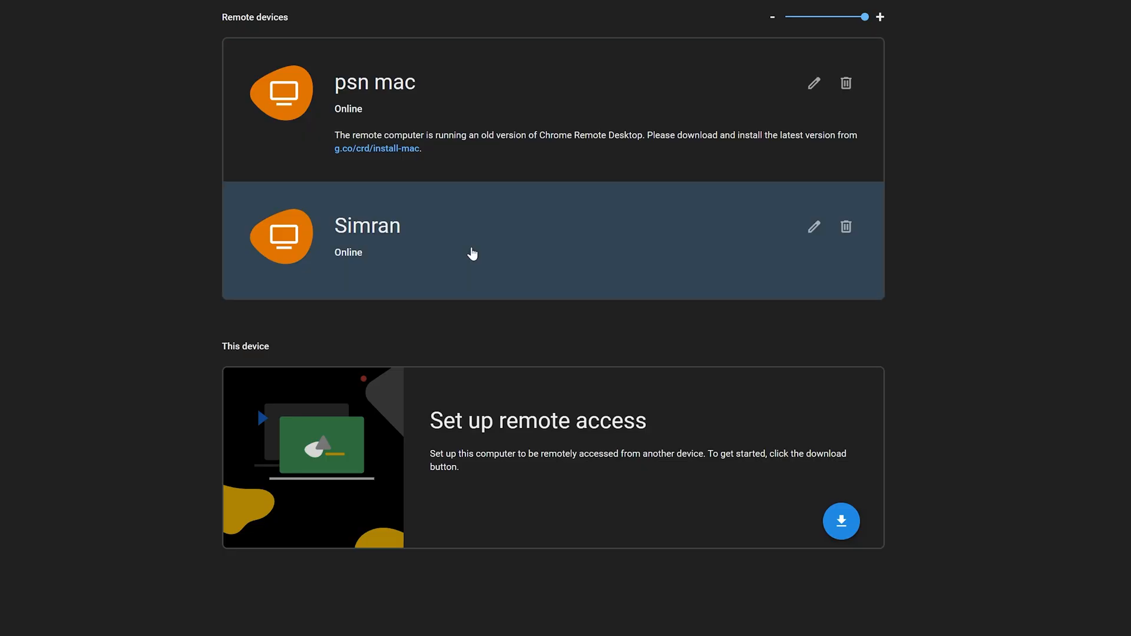
{"action": "mouse_move", "coordinate": [314, 73]}
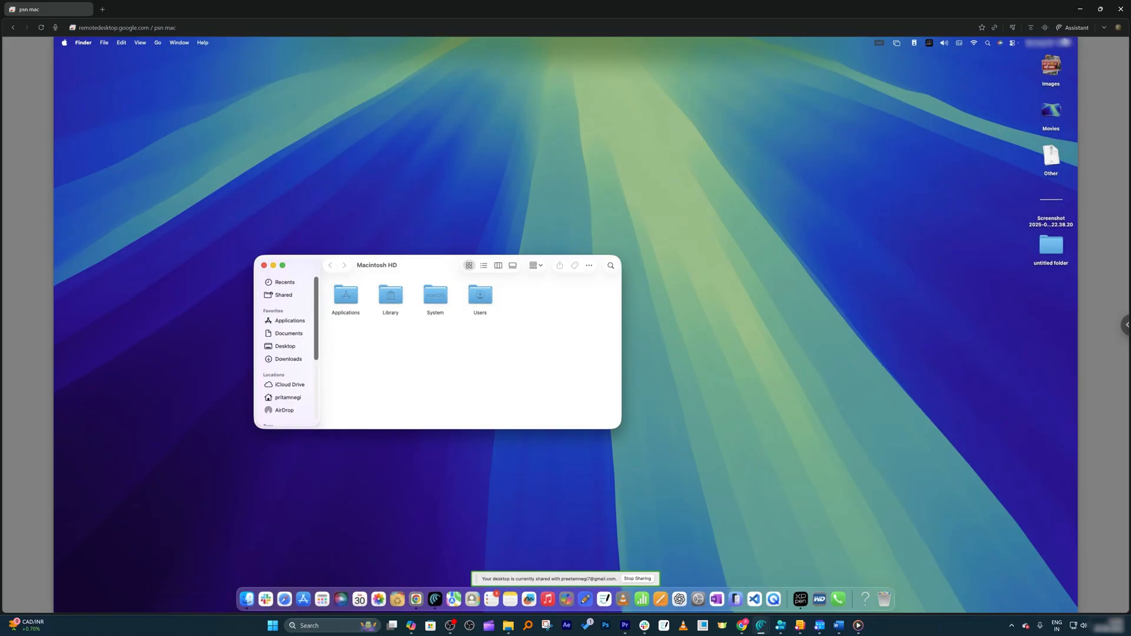
Ask the Assistant 'Can you double click on system folder' on the remote Mac and send it
{"action": "left_click", "coordinate": [1076, 27]}
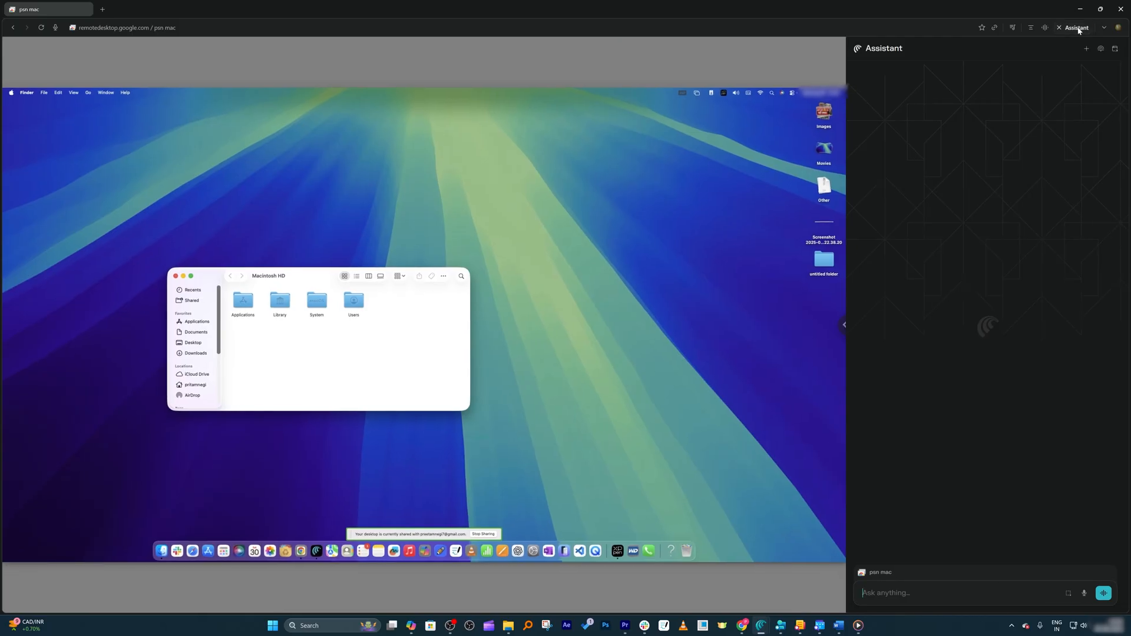
{"action": "mouse_move", "coordinate": [945, 312]}
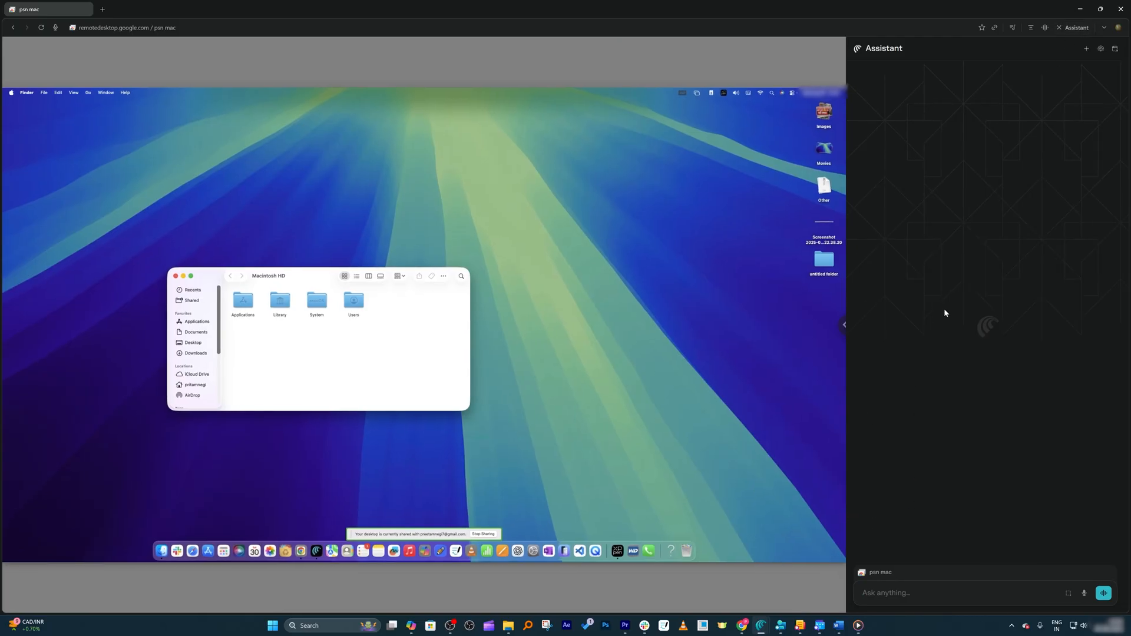
{"action": "mouse_move", "coordinate": [907, 577]}
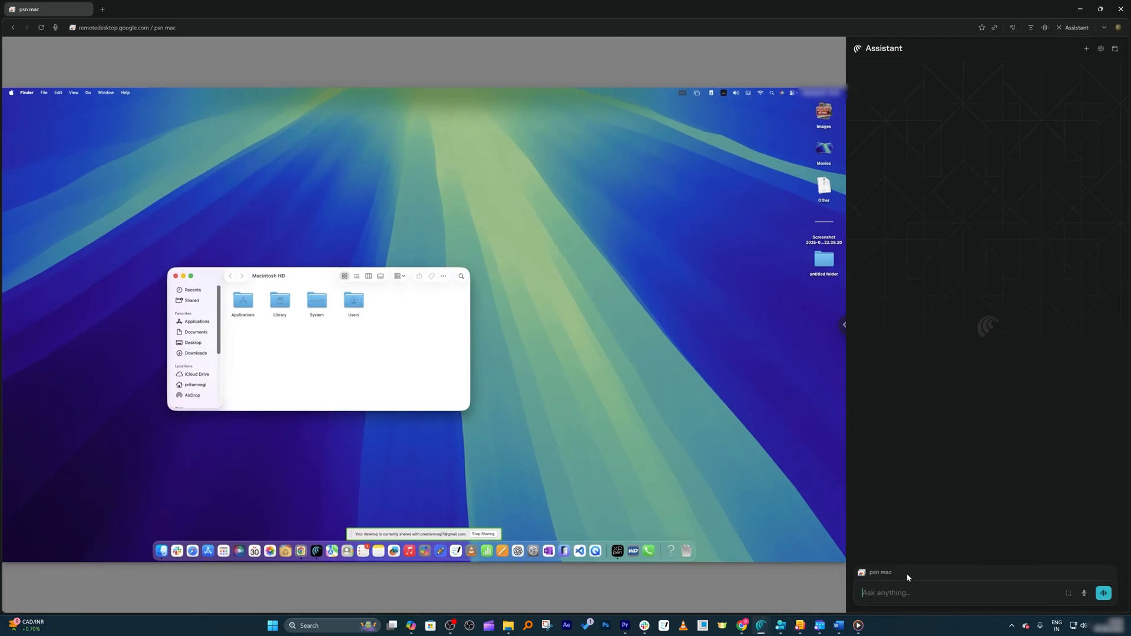
{"action": "type", "text": "Can you double click on system folder"}
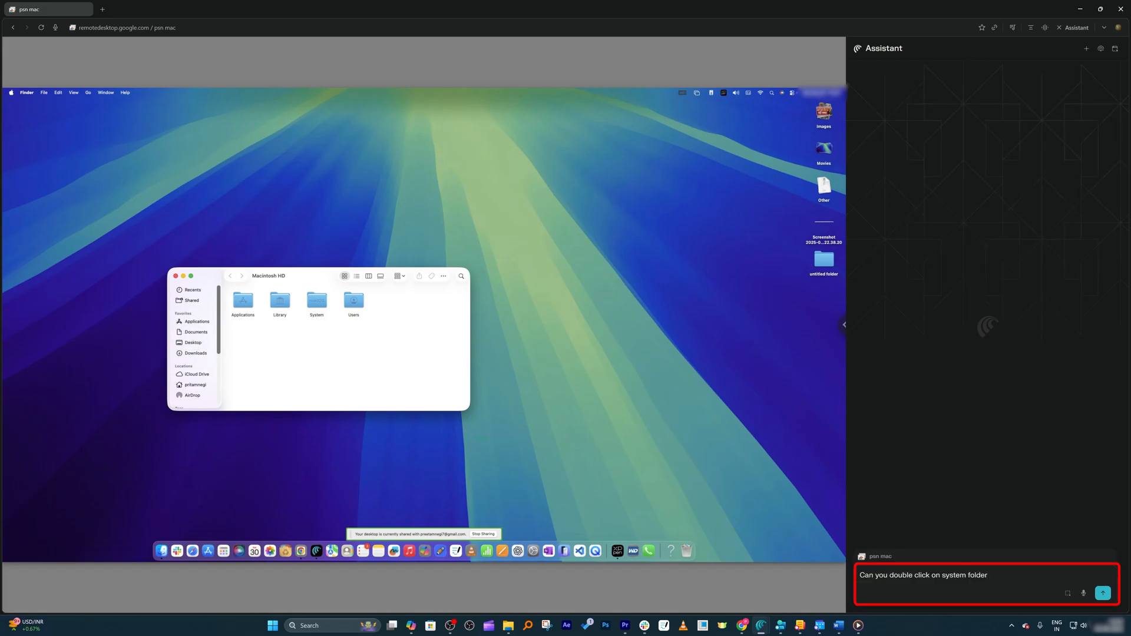
{"action": "left_click", "coordinate": [1103, 593]}
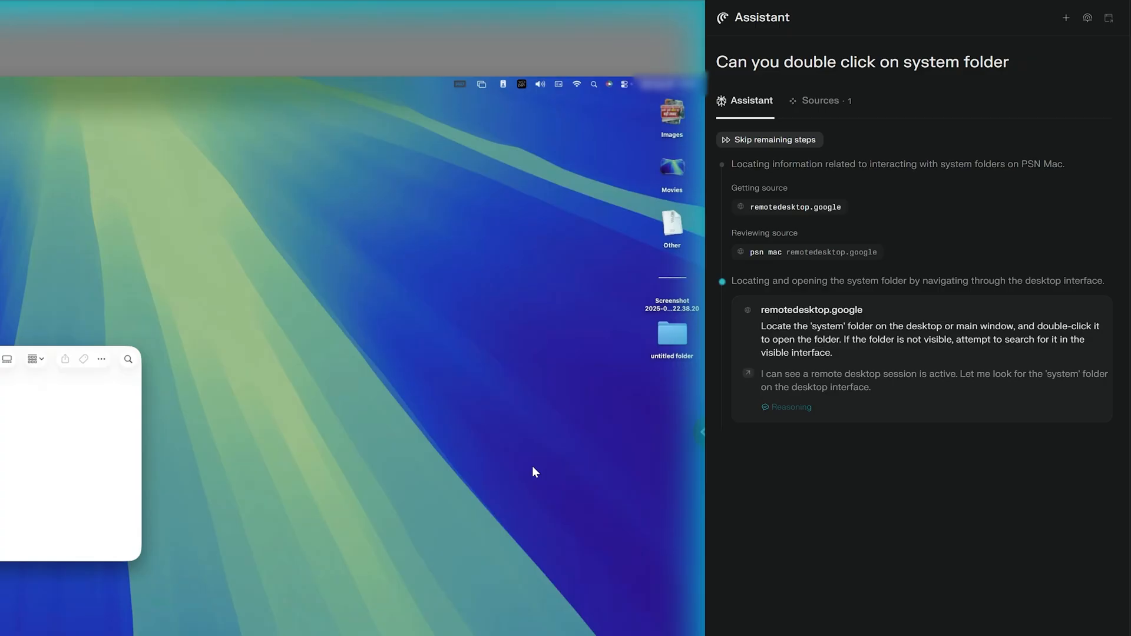
{"action": "mouse_move", "coordinate": [420, 447]}
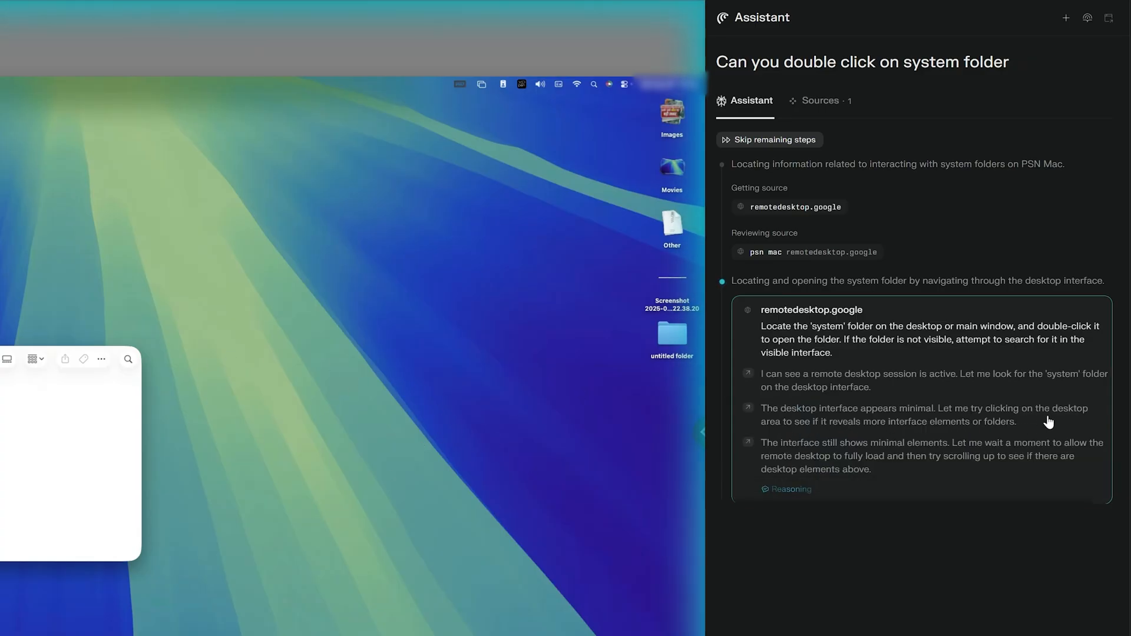
{"action": "scroll", "scroll_direction": "down", "scroll_amount": 3}
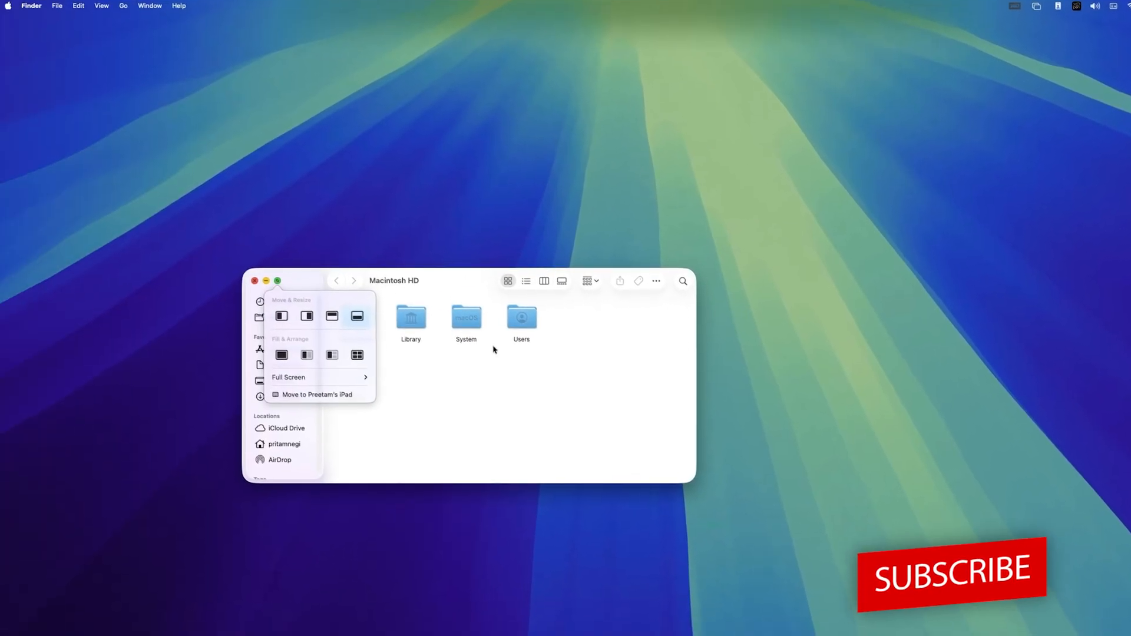
Manually enter the System folder in Finder, go back to Macintosh HD and close the window
{"action": "double_click", "coordinate": [467, 316]}
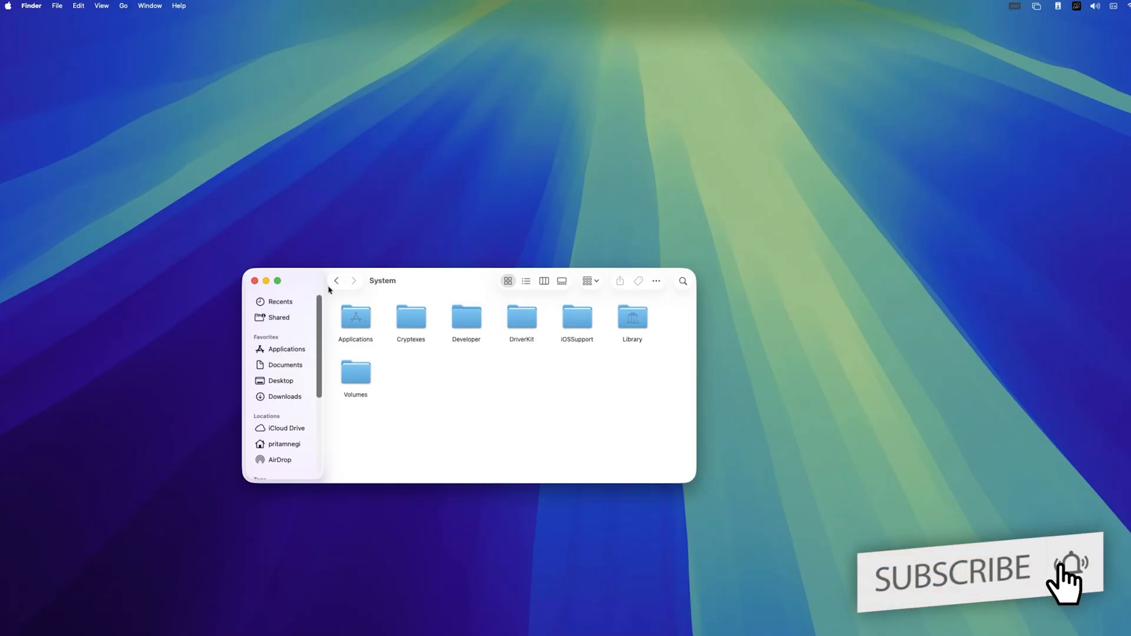
{"action": "left_click", "coordinate": [336, 281]}
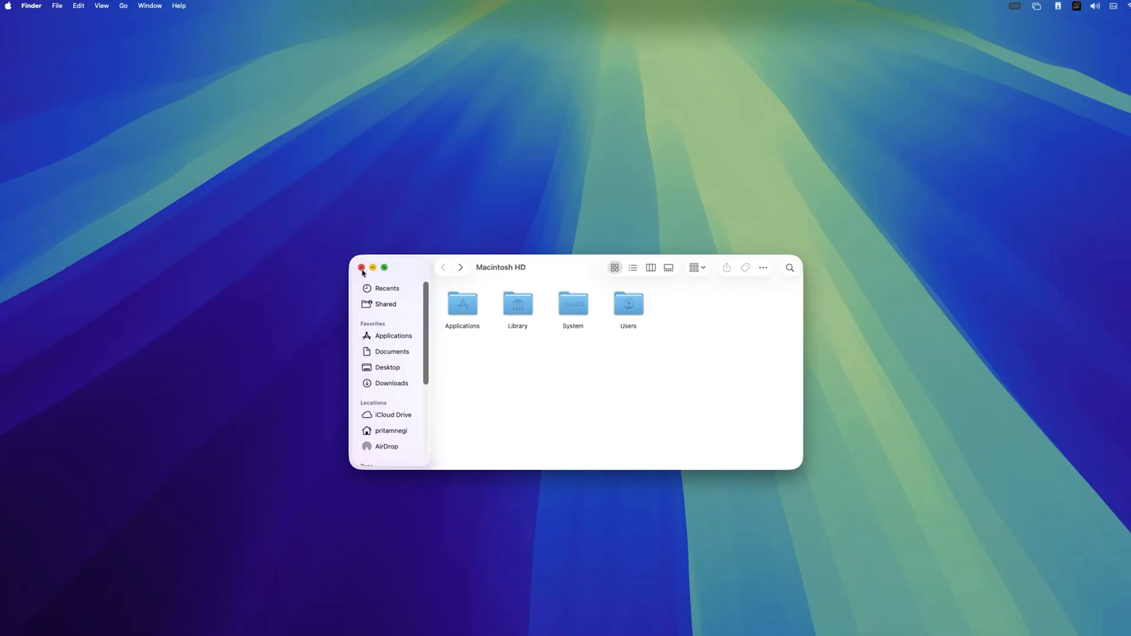
{"action": "left_click", "coordinate": [361, 268]}
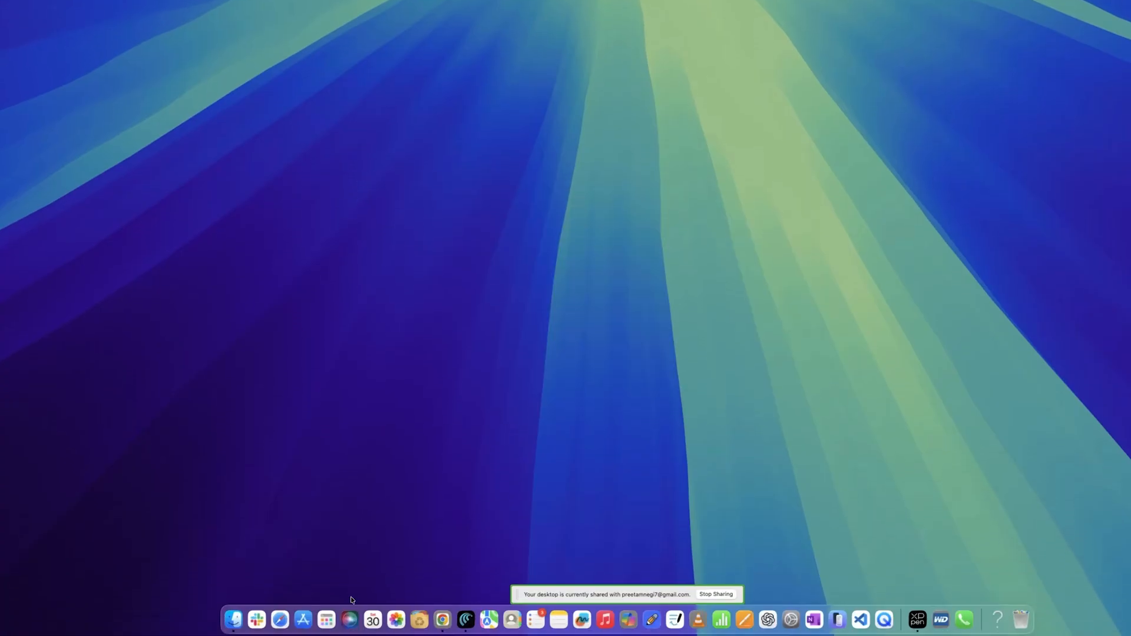
{"action": "left_click", "coordinate": [326, 618]}
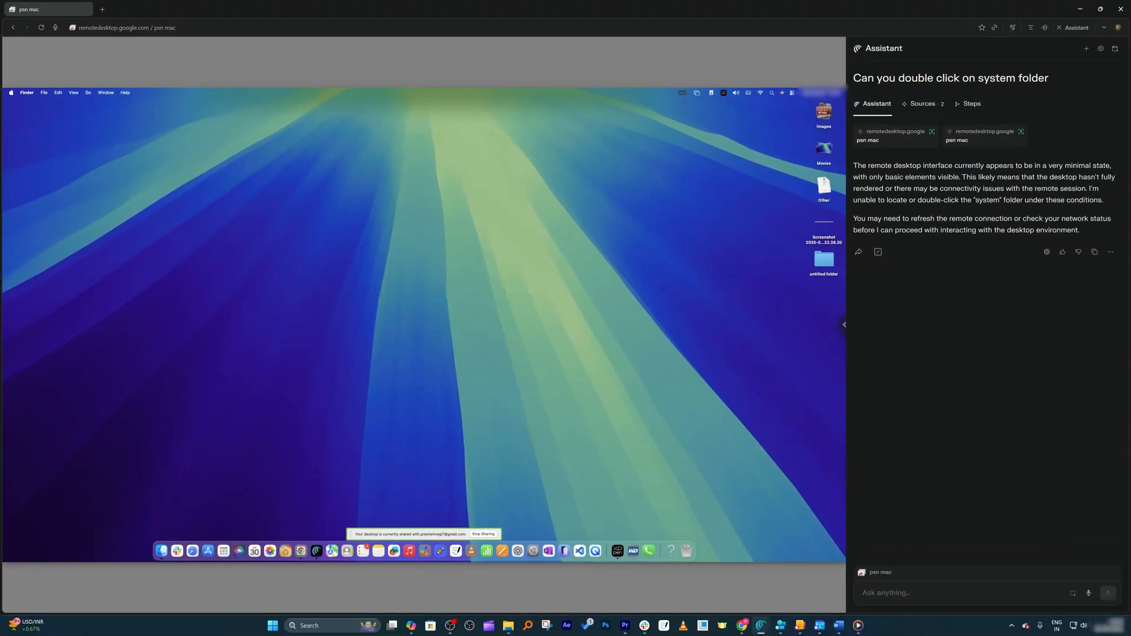
Ask the Assistant to open Adobe Acrobat Reader from the apps and send the request
{"action": "type", "text": "can yo"}
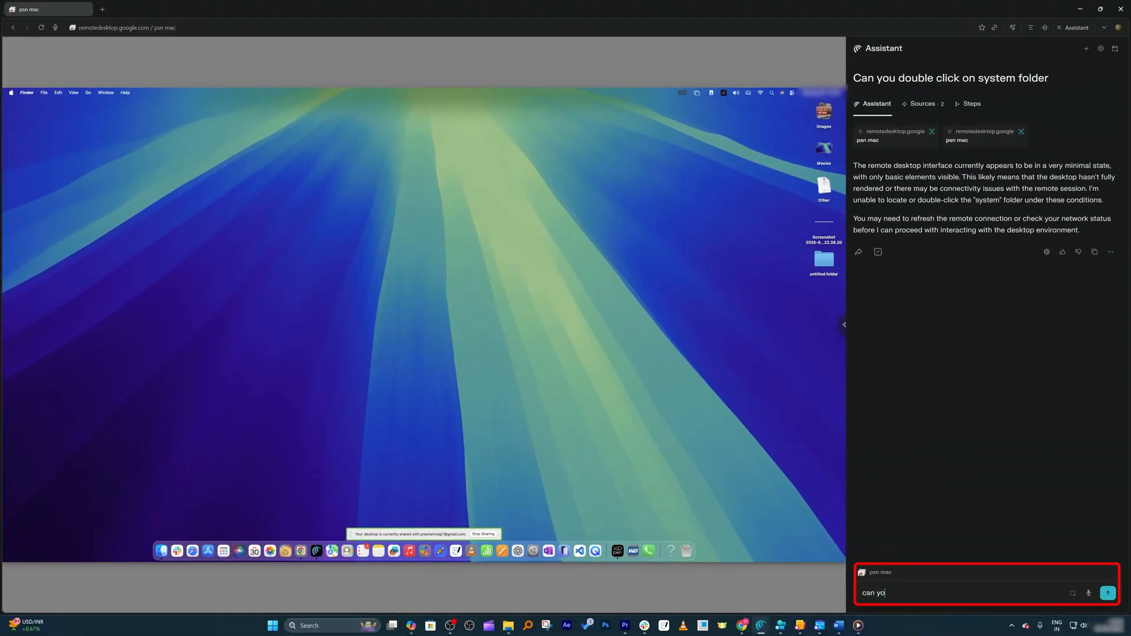
{"action": "type", "text": "can you open adov"}
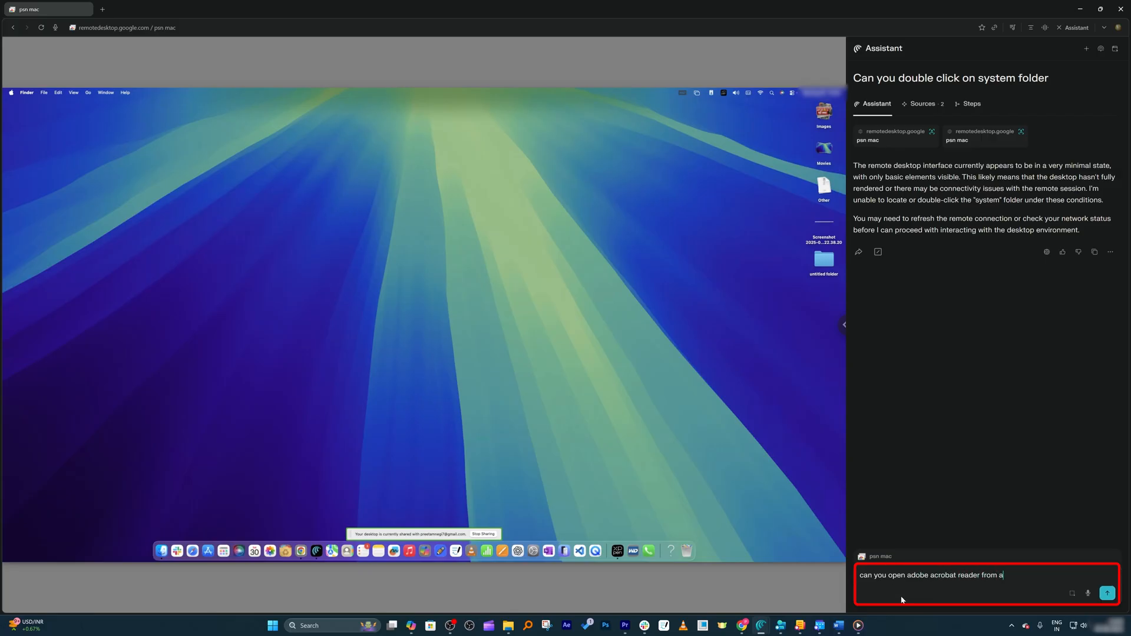
{"action": "left_click", "coordinate": [1107, 593]}
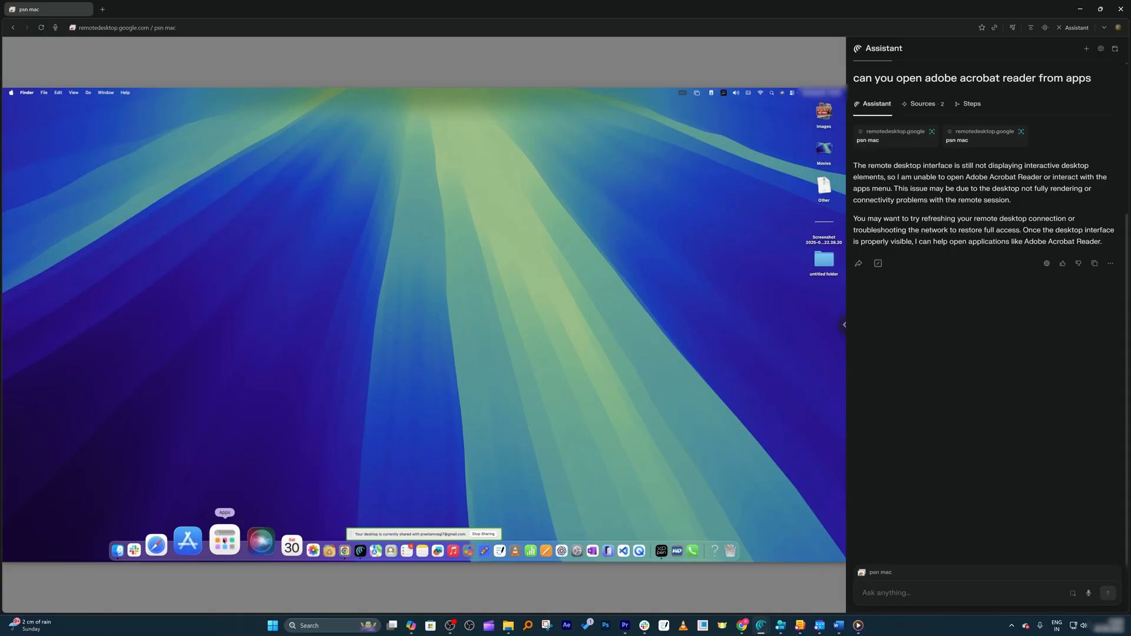
Show the Mac's Applications drawer and draft 'i have open the app drawer can you click on adobe'
{"action": "left_click", "coordinate": [224, 541]}
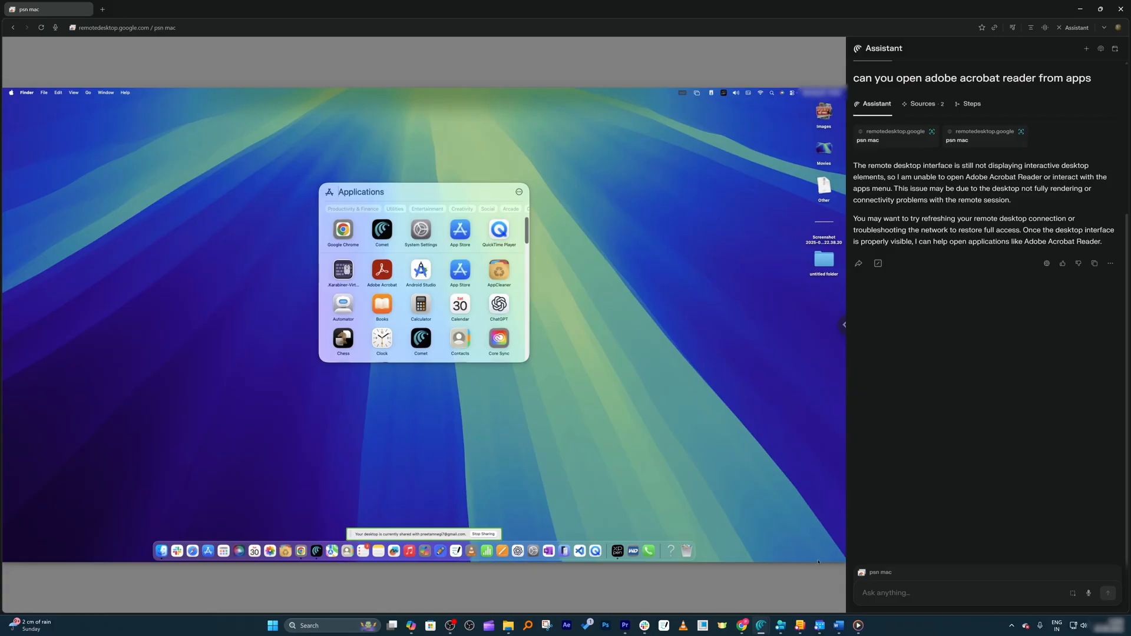
{"action": "type", "text": "i have"}
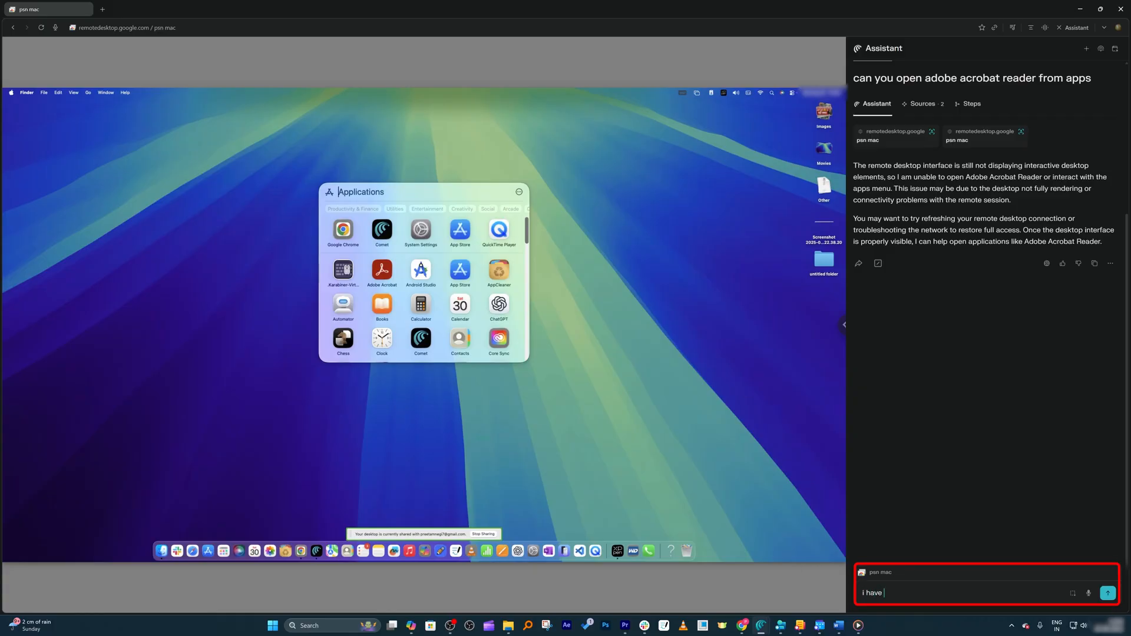
{"action": "type", "text": "open the"}
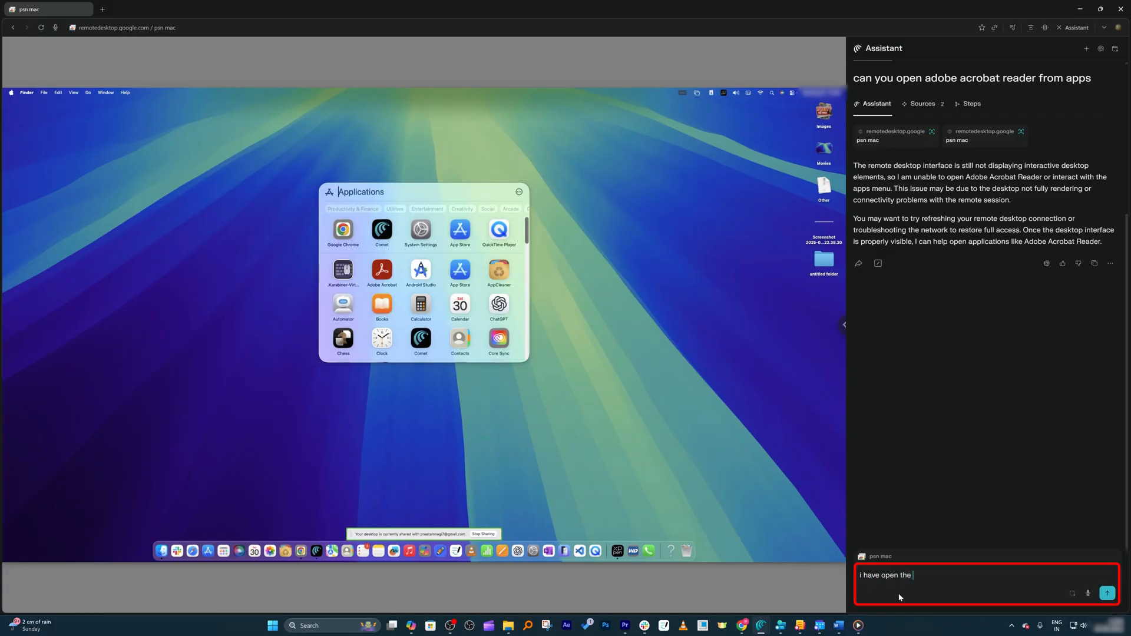
{"action": "type", "text": "app draw"}
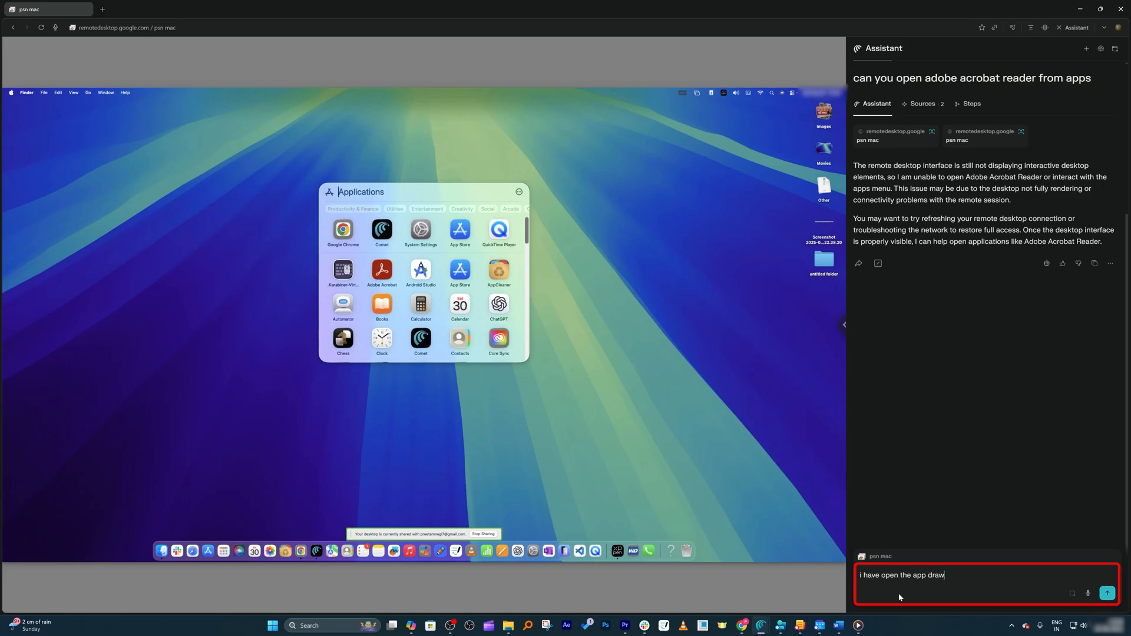
{"action": "type", "text": "er can yo"}
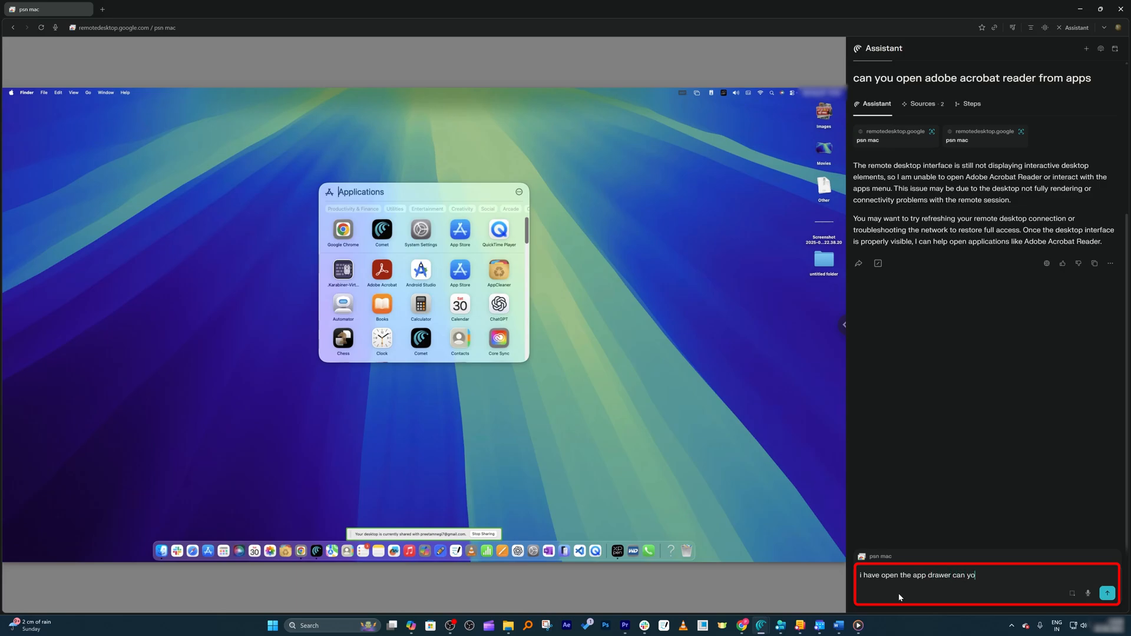
{"action": "type", "text": "u click on"}
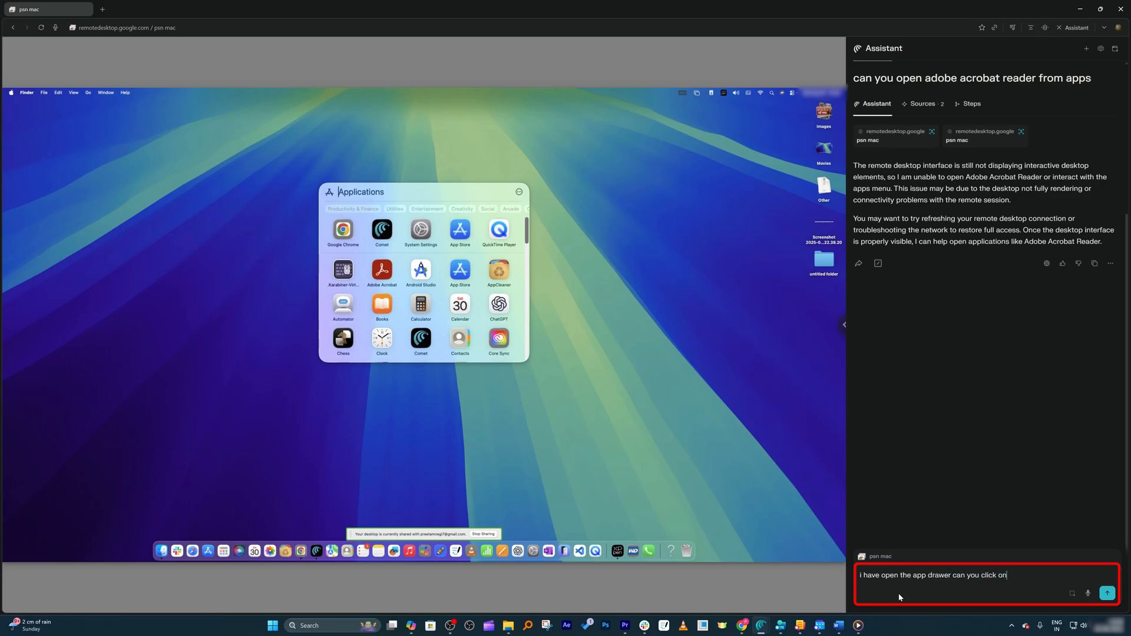
{"action": "type", "text": "adobe"}
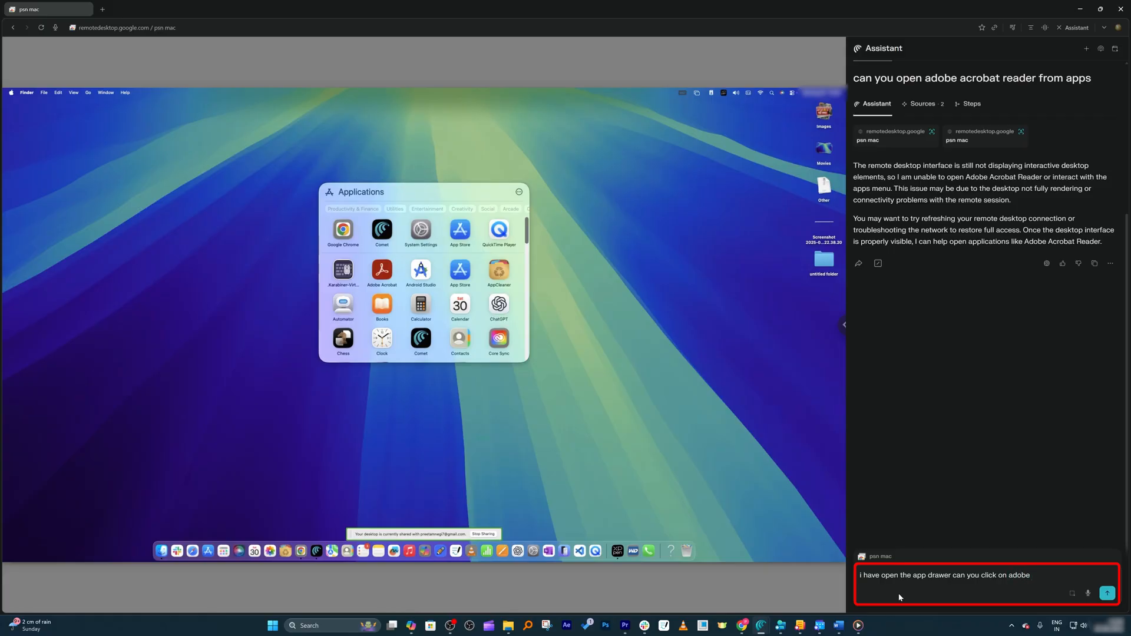
Send the click-Adobe request, then pause the Assistant when the remote session starts reconnecting
{"action": "left_click", "coordinate": [1106, 593]}
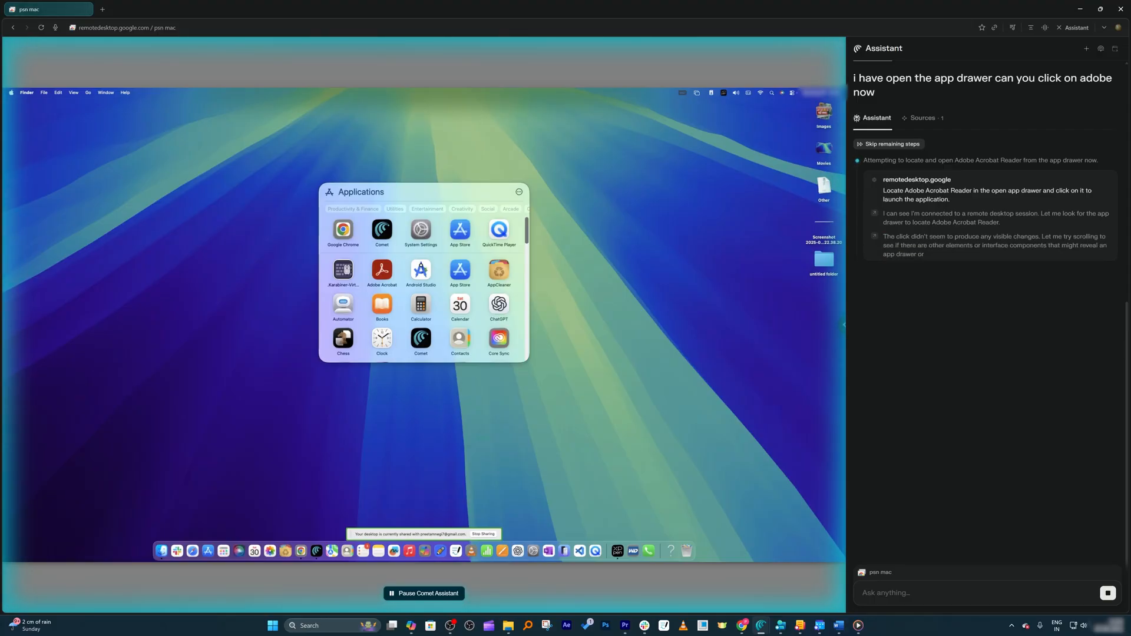
{"action": "scroll", "scroll_direction": "down", "scroll_amount": 3}
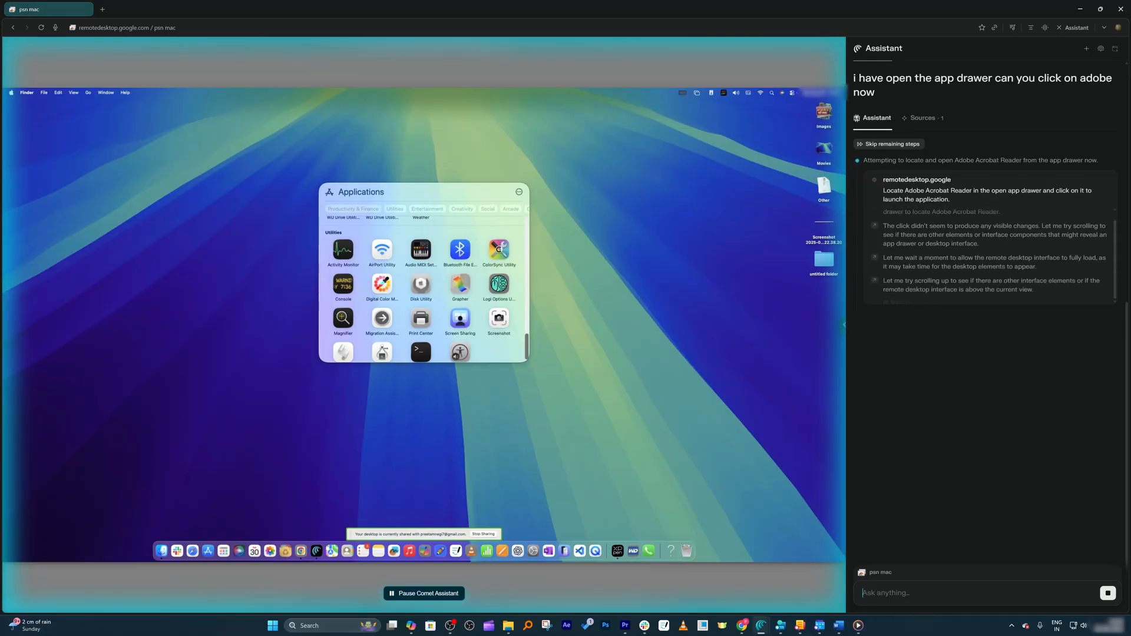
{"action": "scroll", "scroll_direction": "up", "scroll_amount": 3}
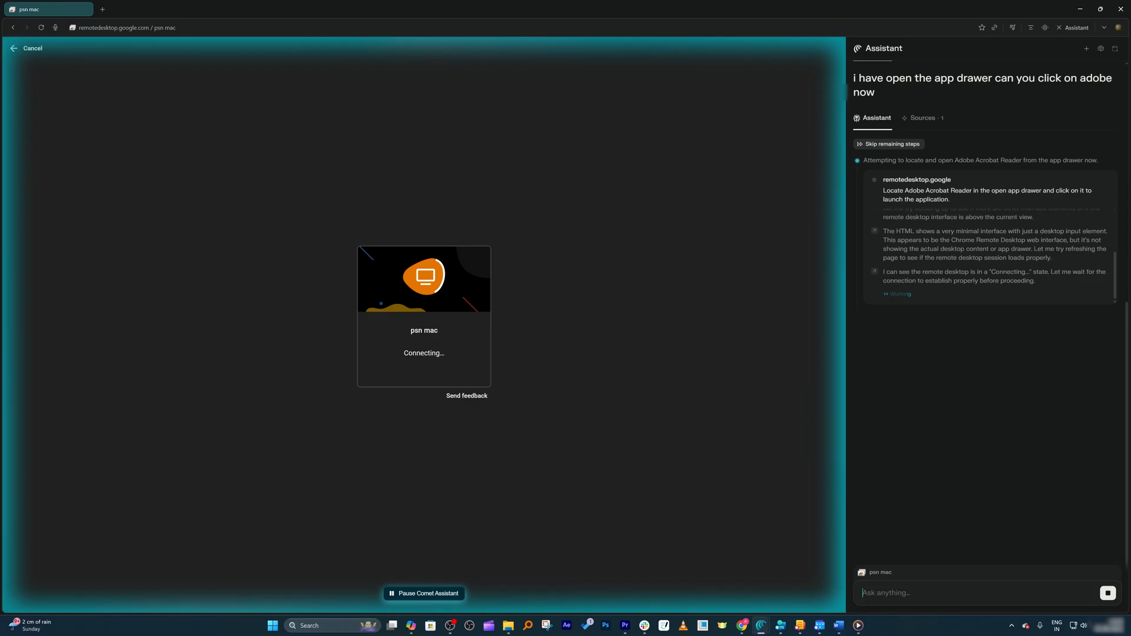
{"action": "left_click", "coordinate": [424, 592]}
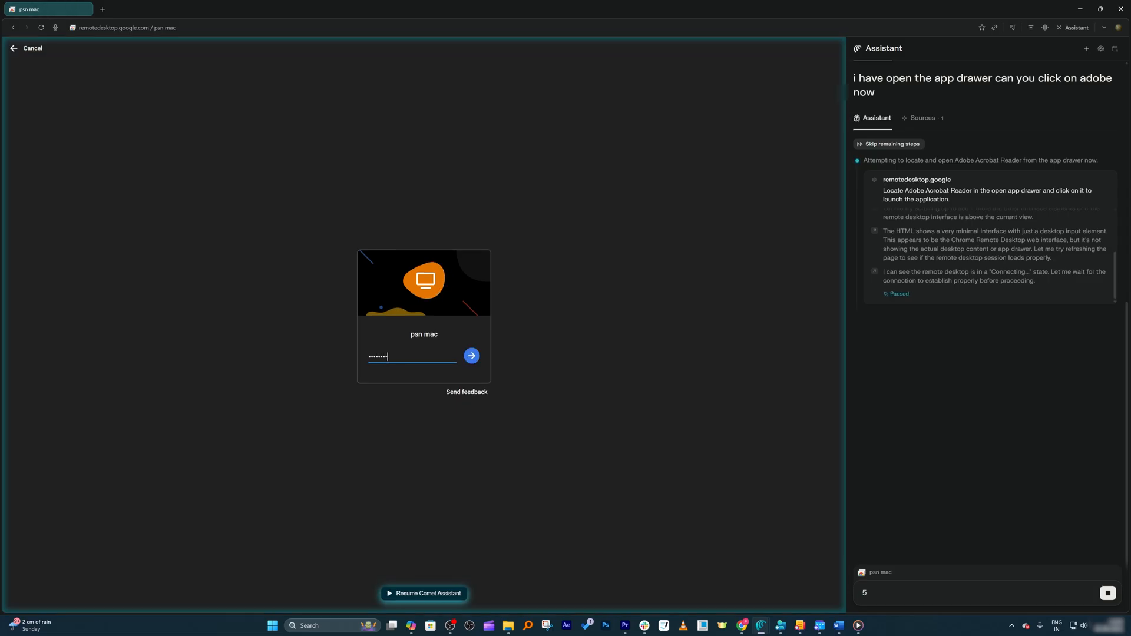
Reconnect to the remote Mac and draft 'let's try once more try opening the adobe'
{"action": "left_click", "coordinate": [471, 356]}
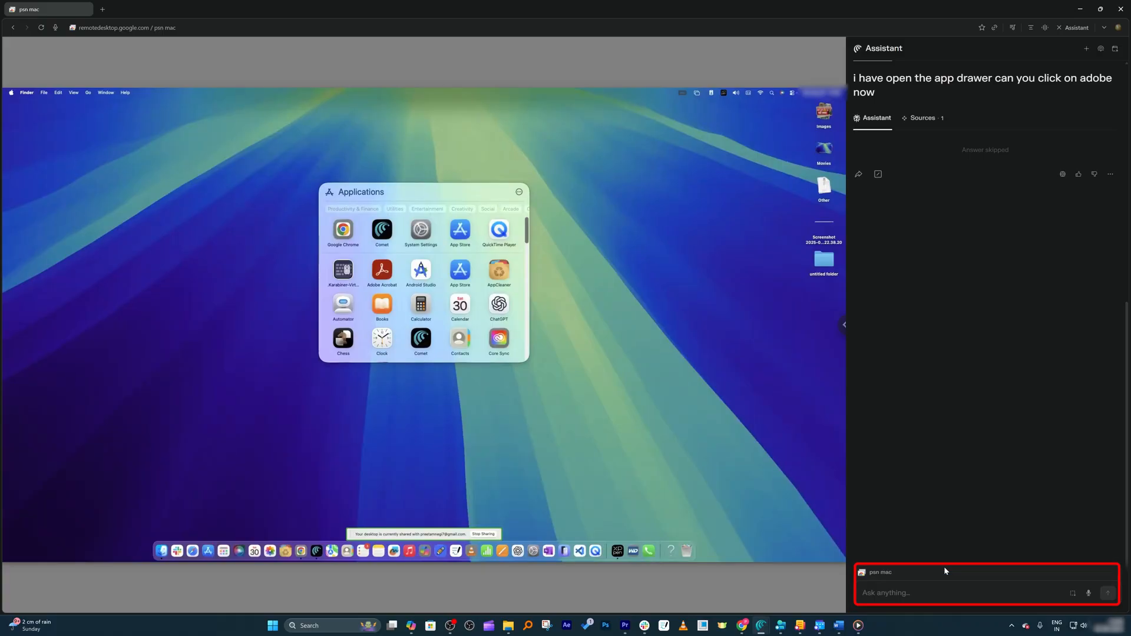
{"action": "type", "text": "let's try"}
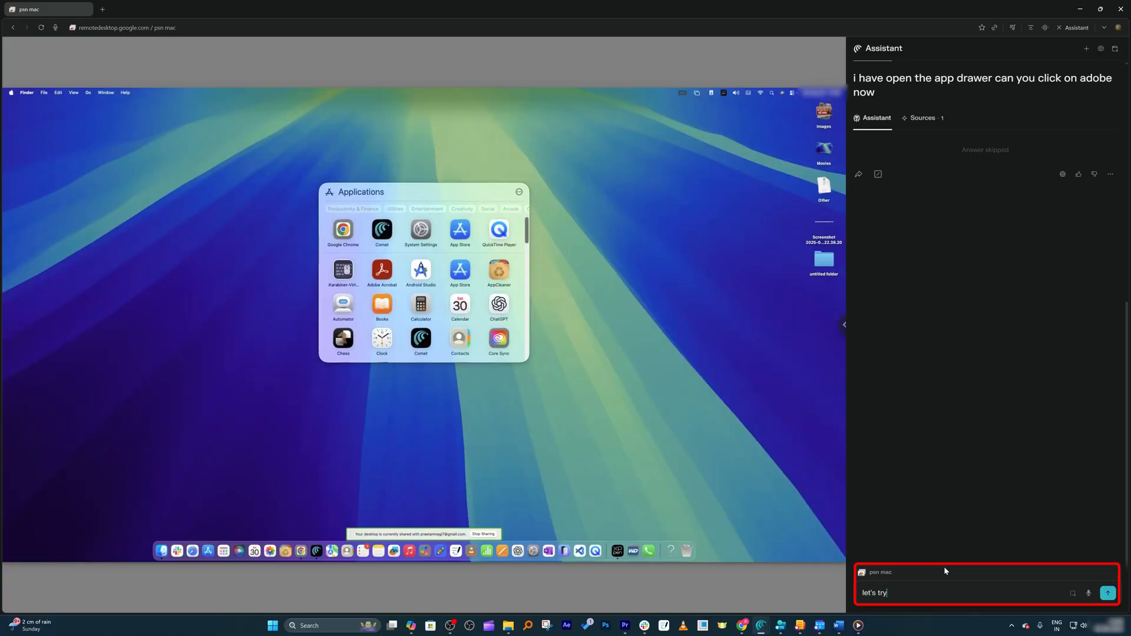
{"action": "type", "text": "once m"}
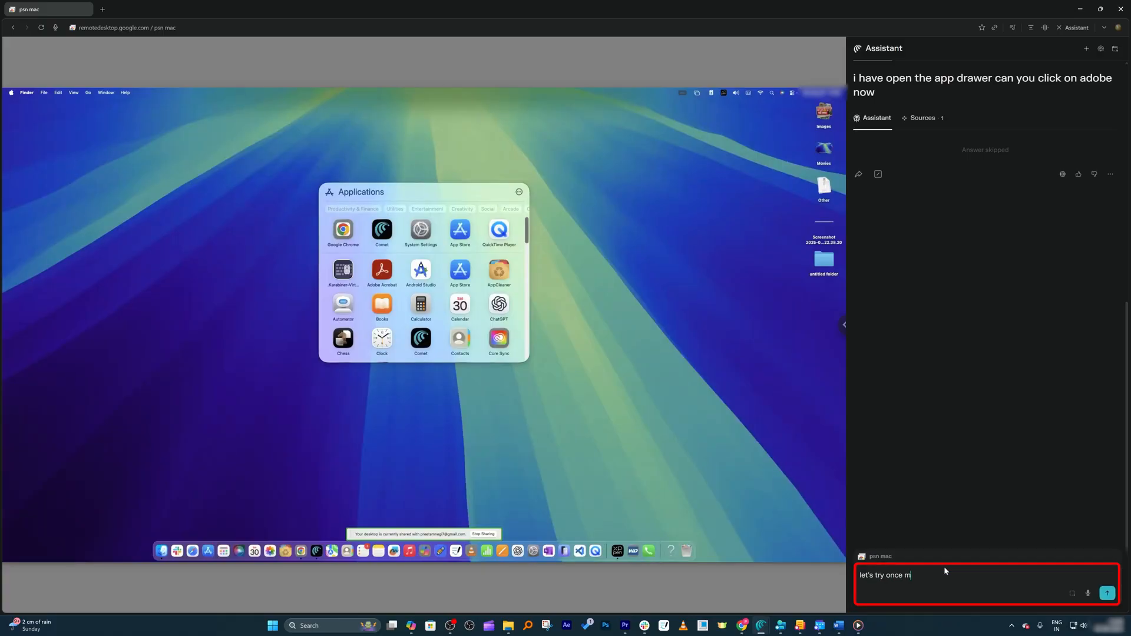
{"action": "type", "text": "ore try opening the adobe"}
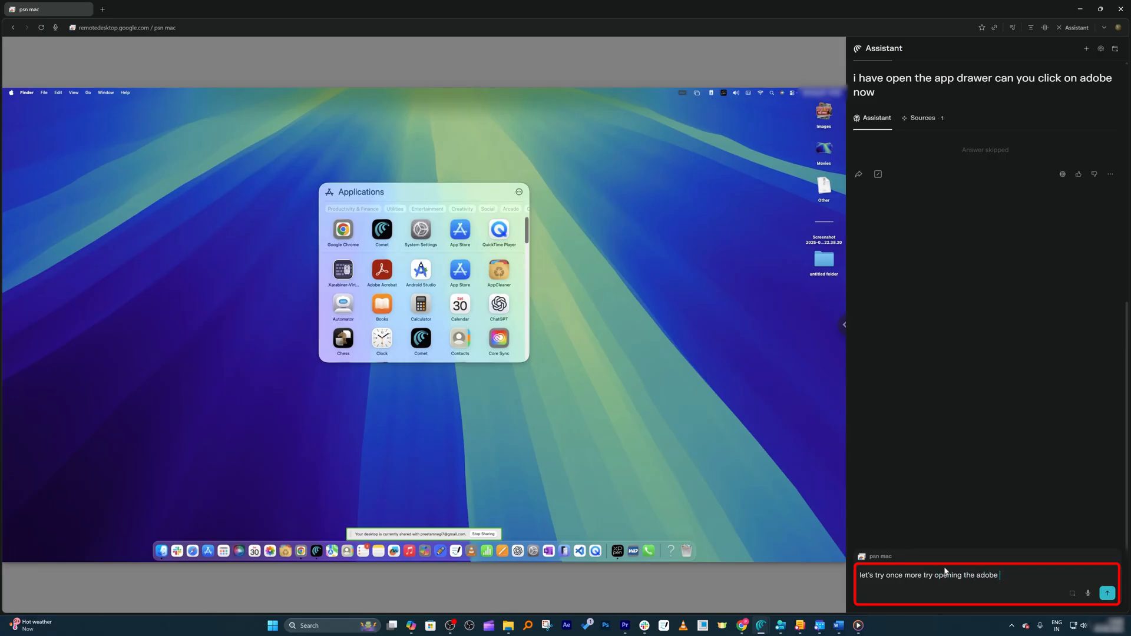
Send the retry request and receive the reply that the drawer or Acrobat icon can't be found
{"action": "left_click", "coordinate": [1108, 593]}
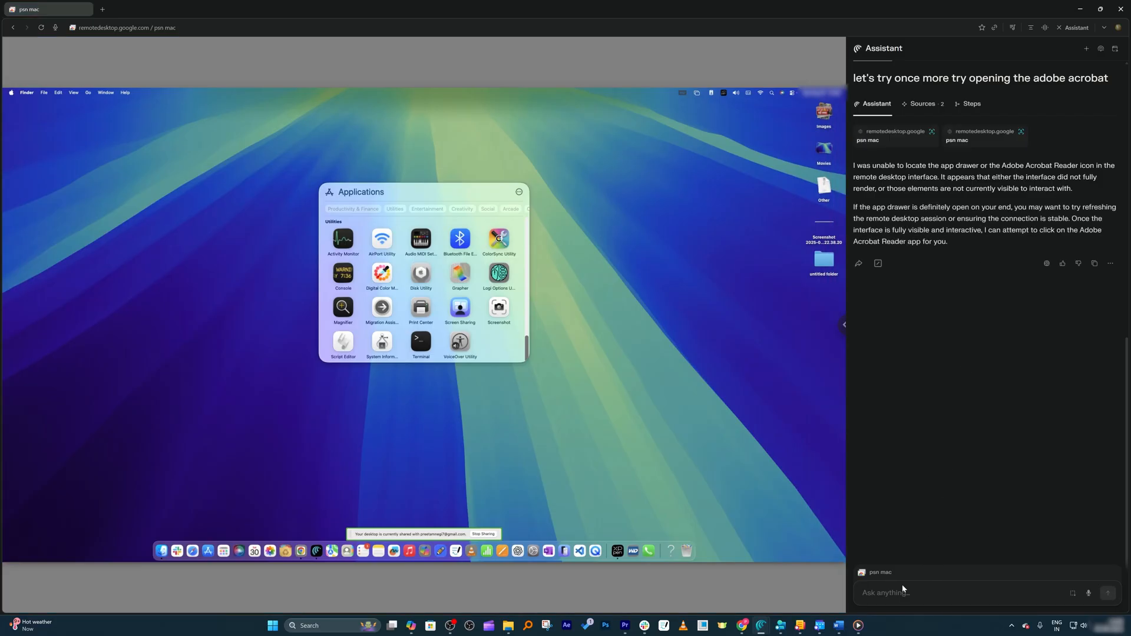
Suggest the Assistant type the app name to open it rather than looking for the icon, and send it
{"action": "type", "text": "may be"}
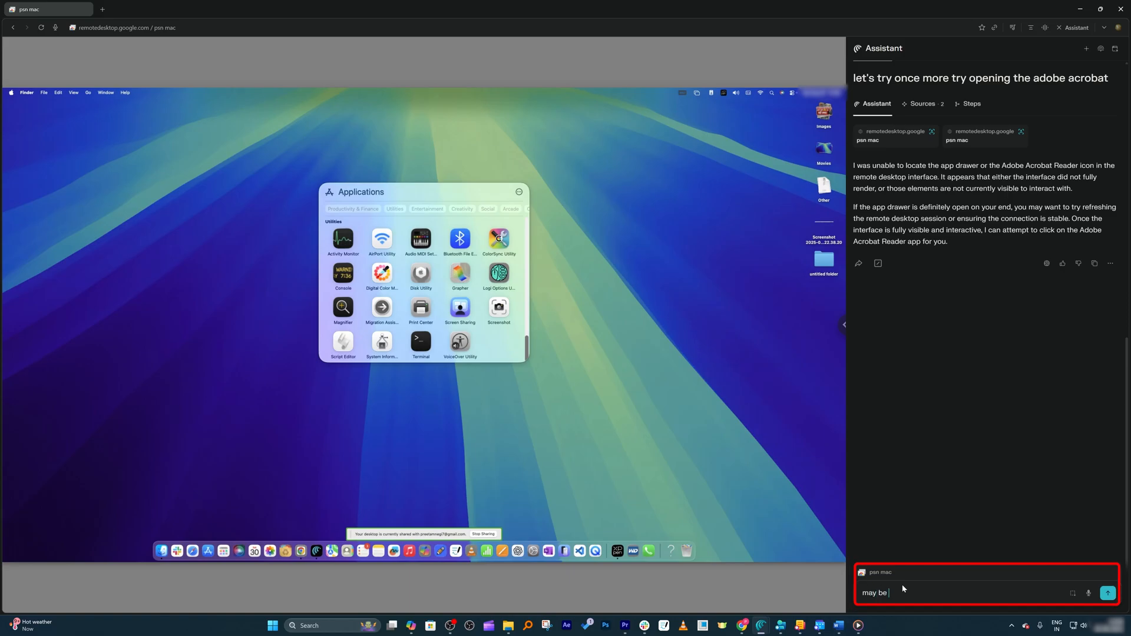
{"action": "type", "text": "you can"}
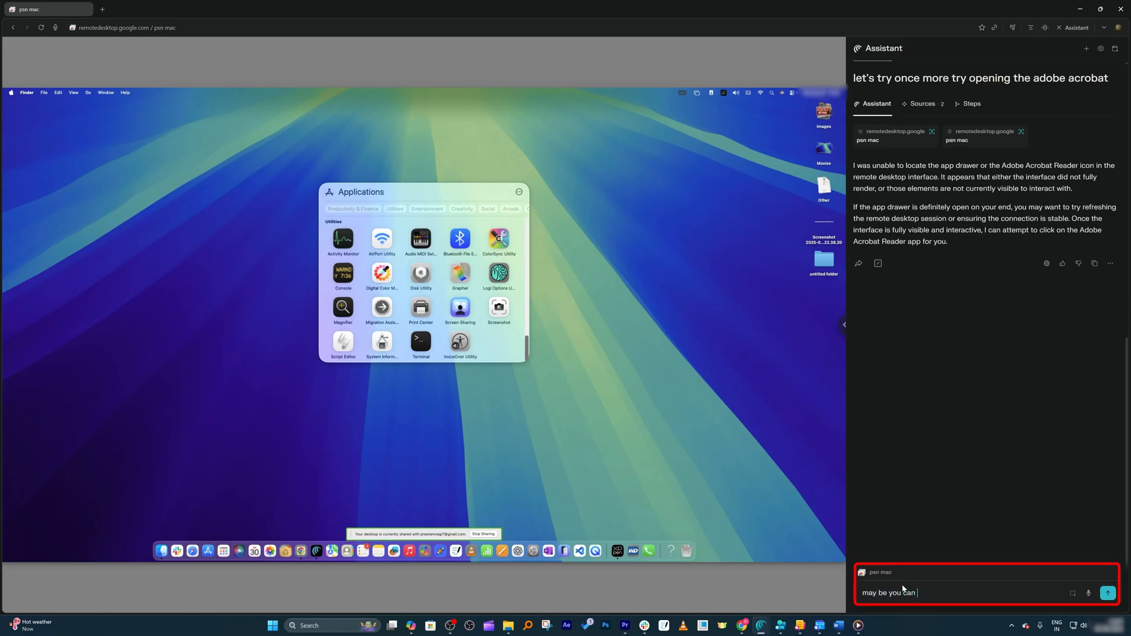
{"action": "type", "text": "diretly type the"}
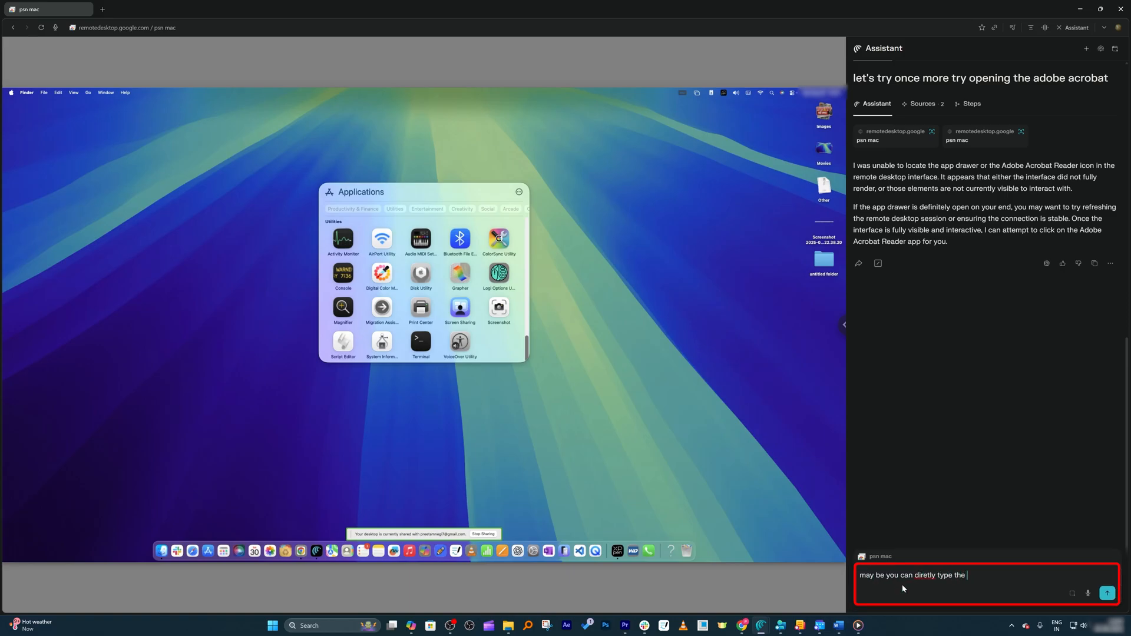
{"action": "type", "text": "aPP NAME AND OPEN IT"}
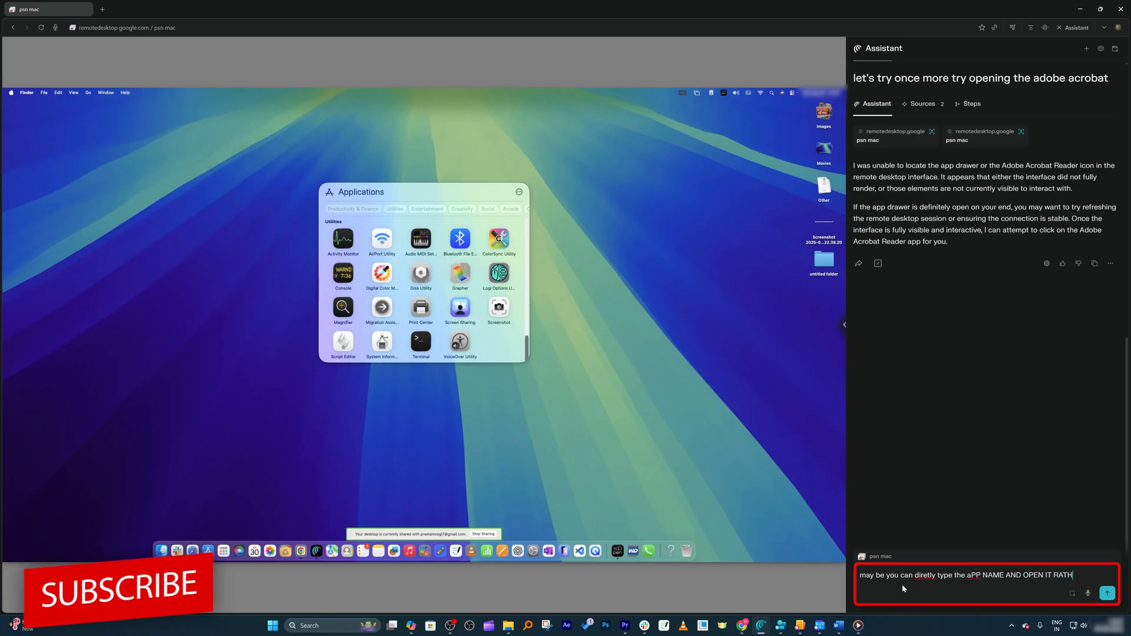
{"action": "type", "text": "RATHER THEN LOOK"}
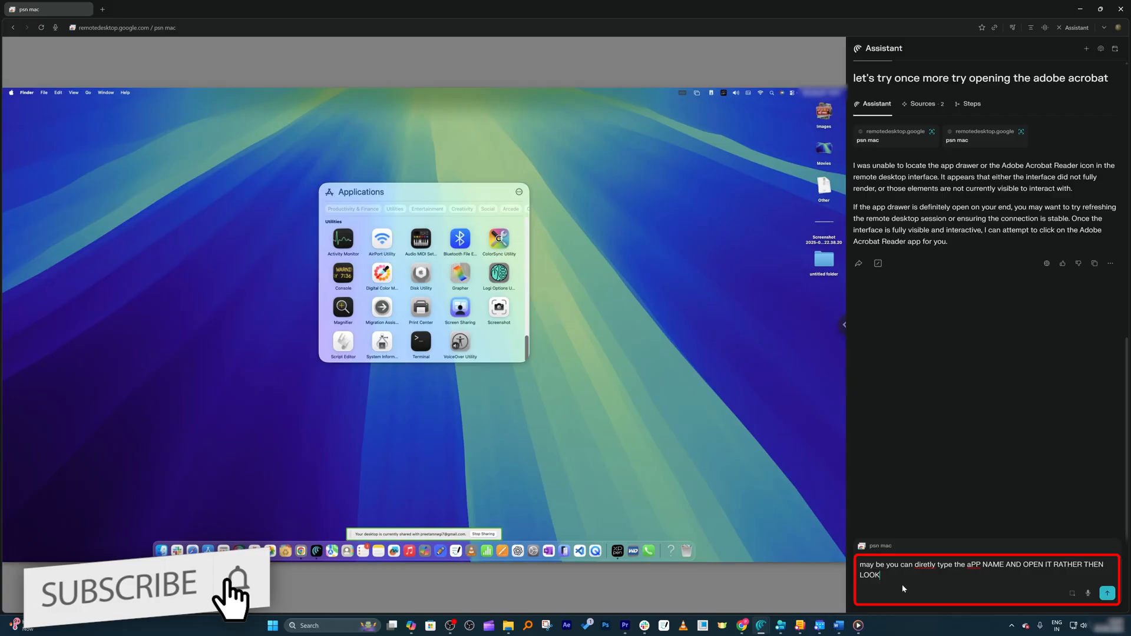
{"action": "type", "text": "LOOKING FOR ICON"}
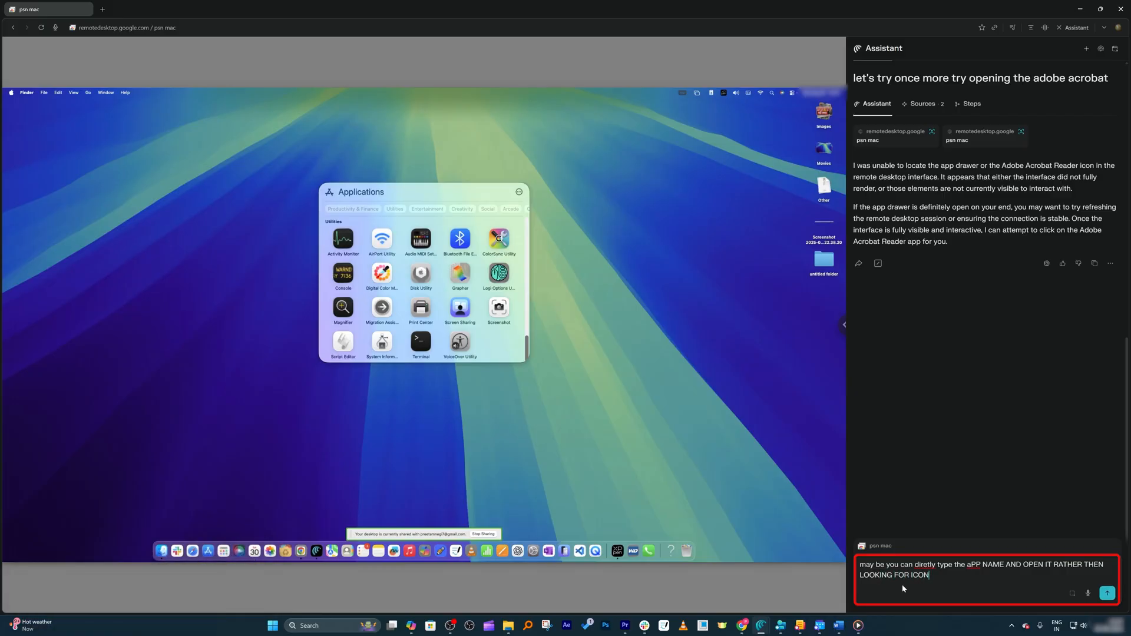
{"action": "left_click", "coordinate": [1106, 593]}
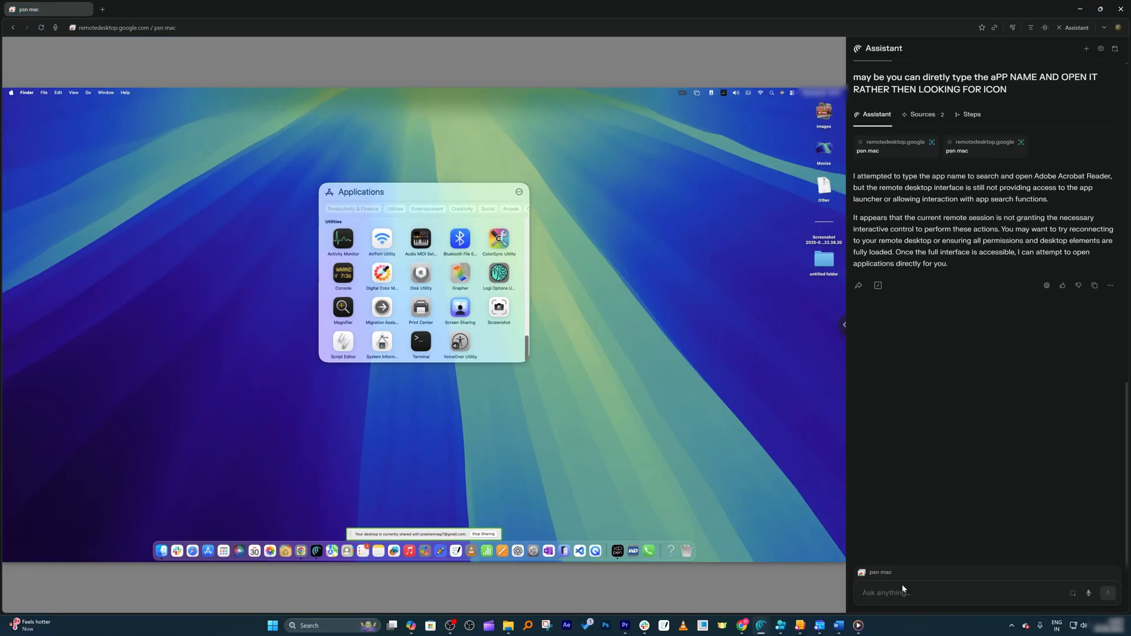
{"action": "mouse_move", "coordinate": [520, 278]}
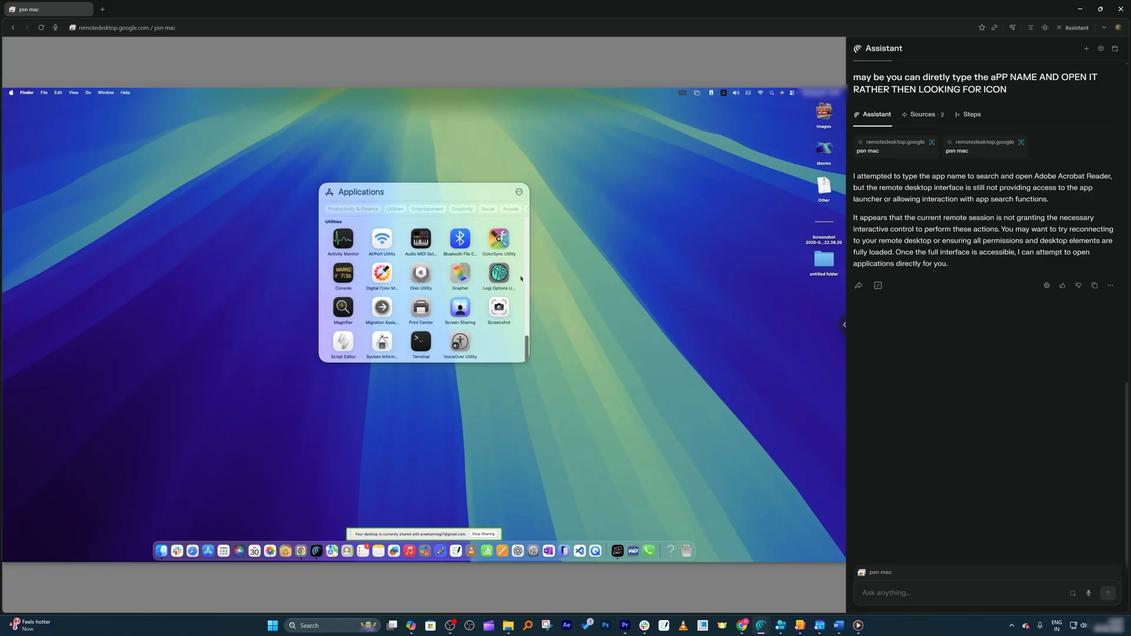
{"action": "scroll", "scroll_direction": "up", "scroll_amount": 3}
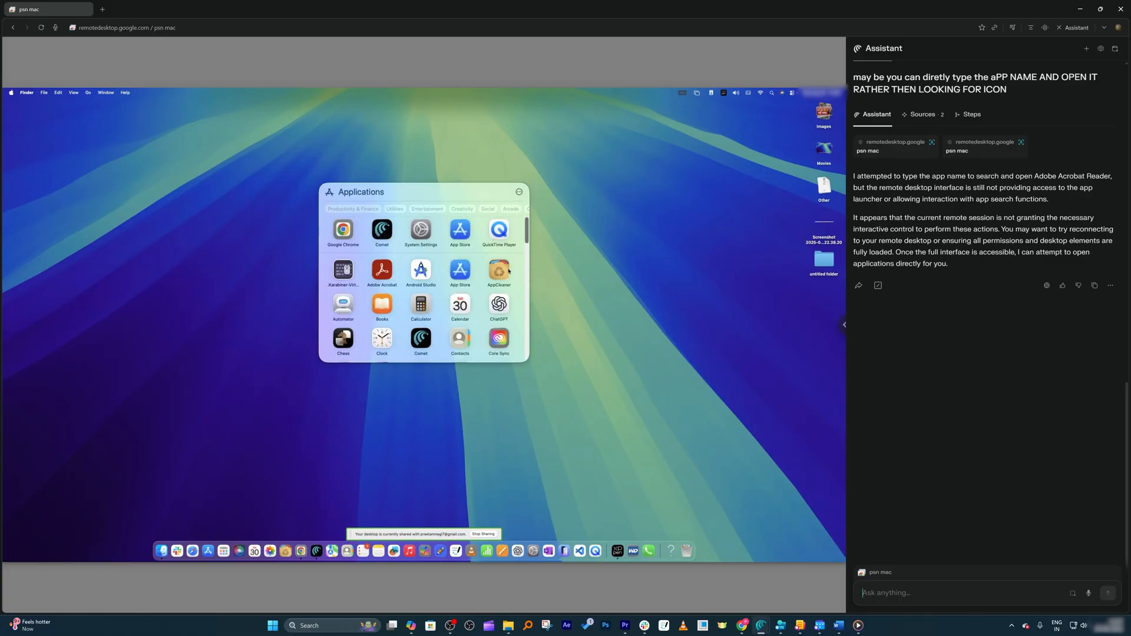
{"action": "mouse_move", "coordinate": [699, 296]}
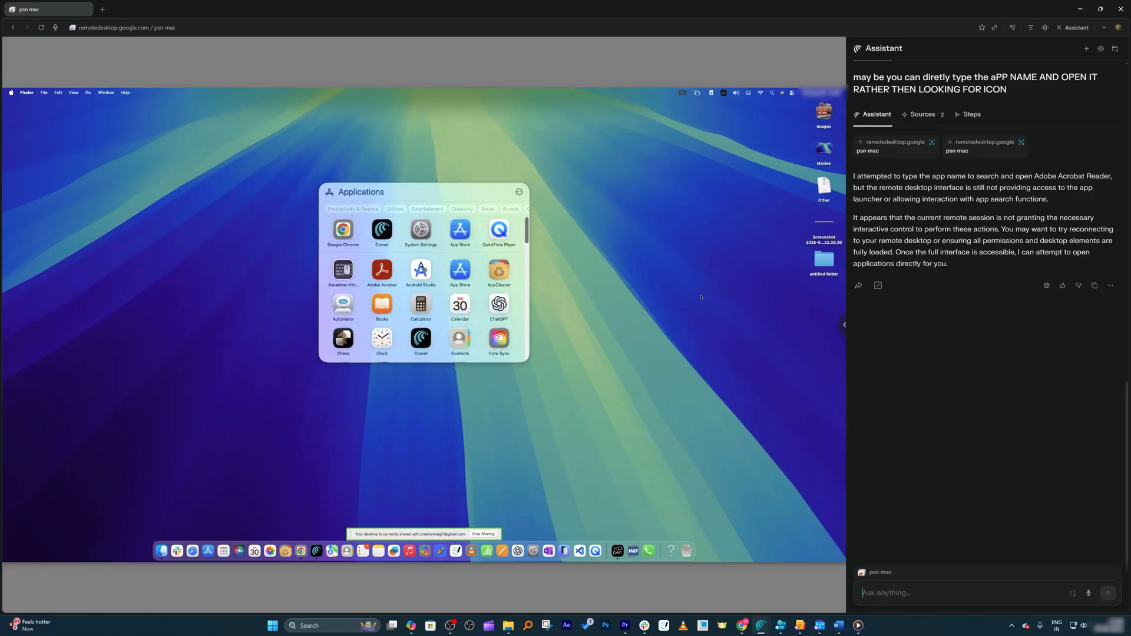
{"action": "mouse_move", "coordinate": [898, 417]}
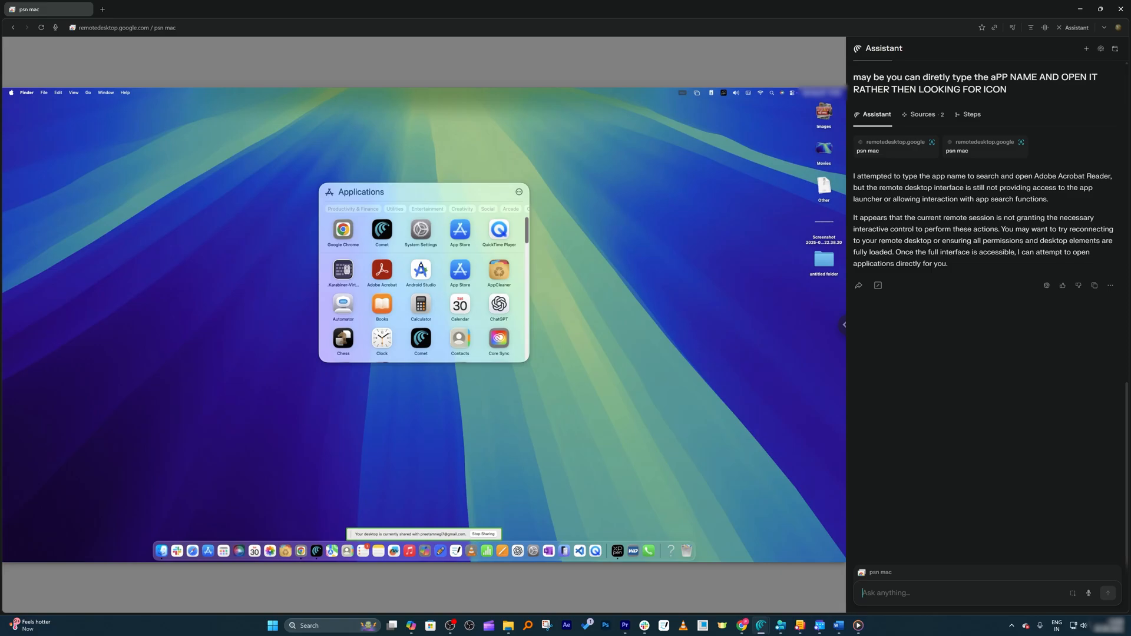
{"action": "left_click", "coordinate": [966, 593]}
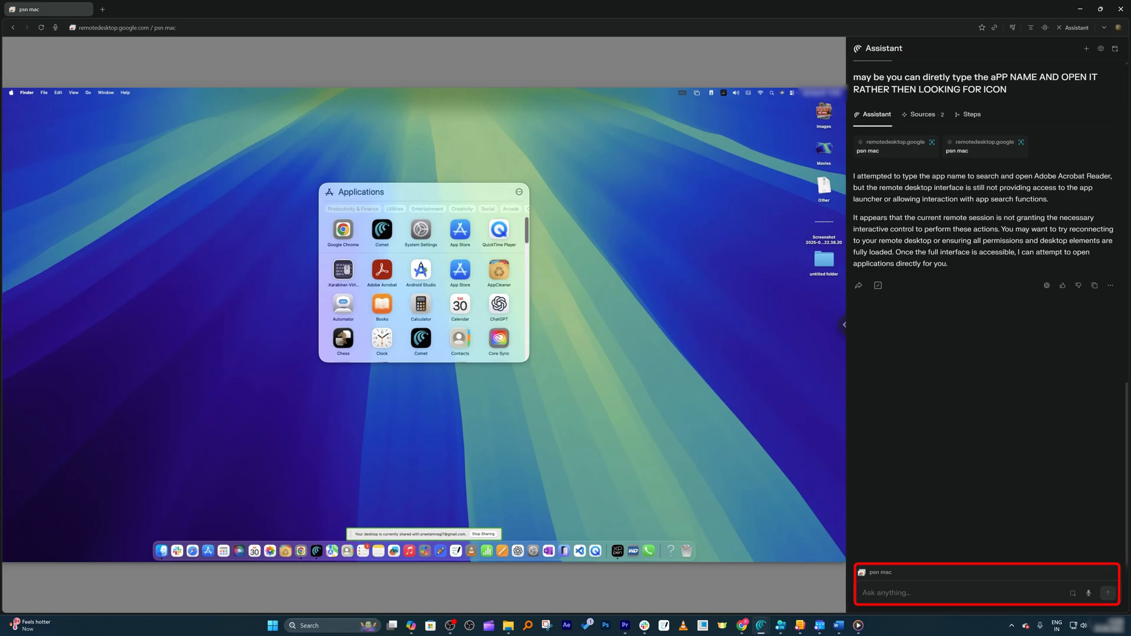
Send 'CAN YOU OPEN SPOTLIGHT OR CAN YOU OPEN SEARCH YOUING SHORCUT' to the Assistant
{"action": "type", "text": "CAN YOU OPEN"}
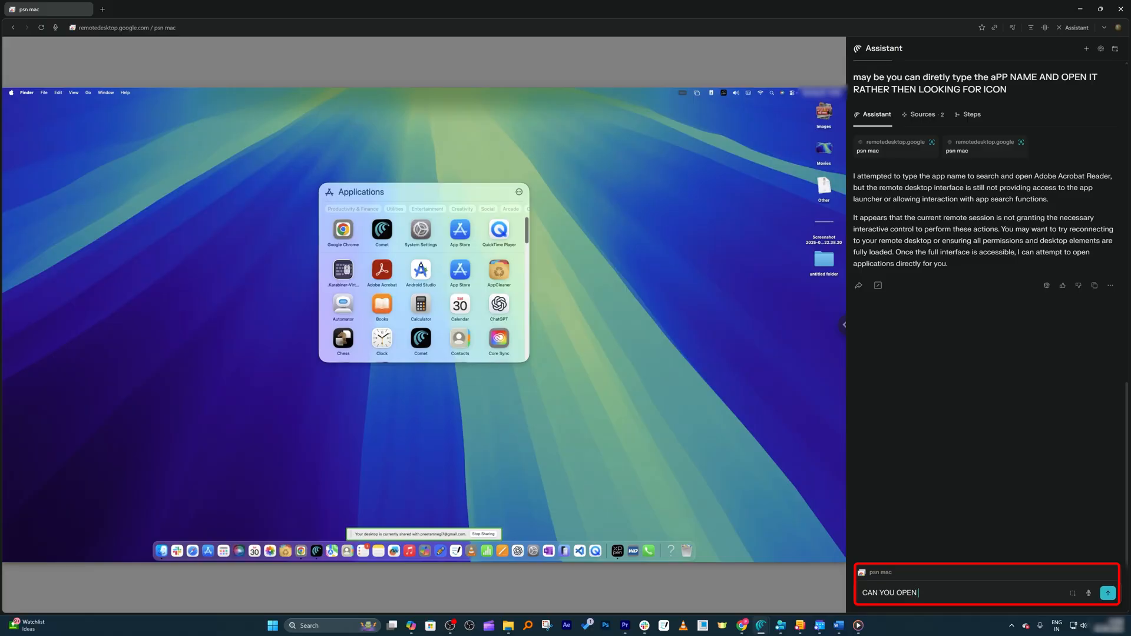
{"action": "type", "text": "SPOTLI"}
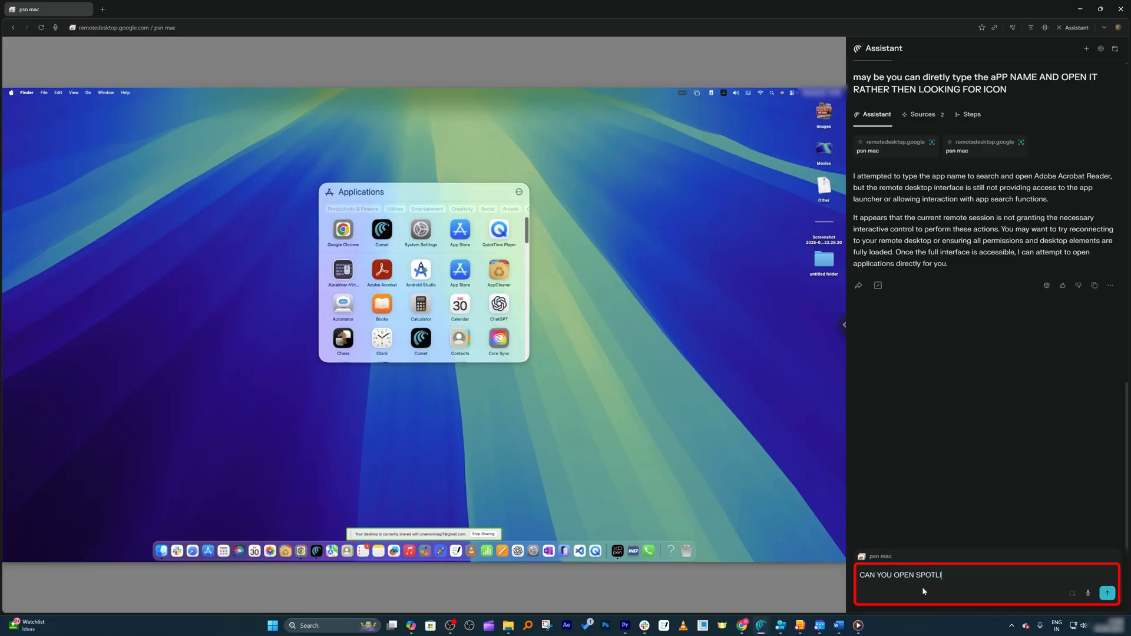
{"action": "type", "text": "GHT OR C"}
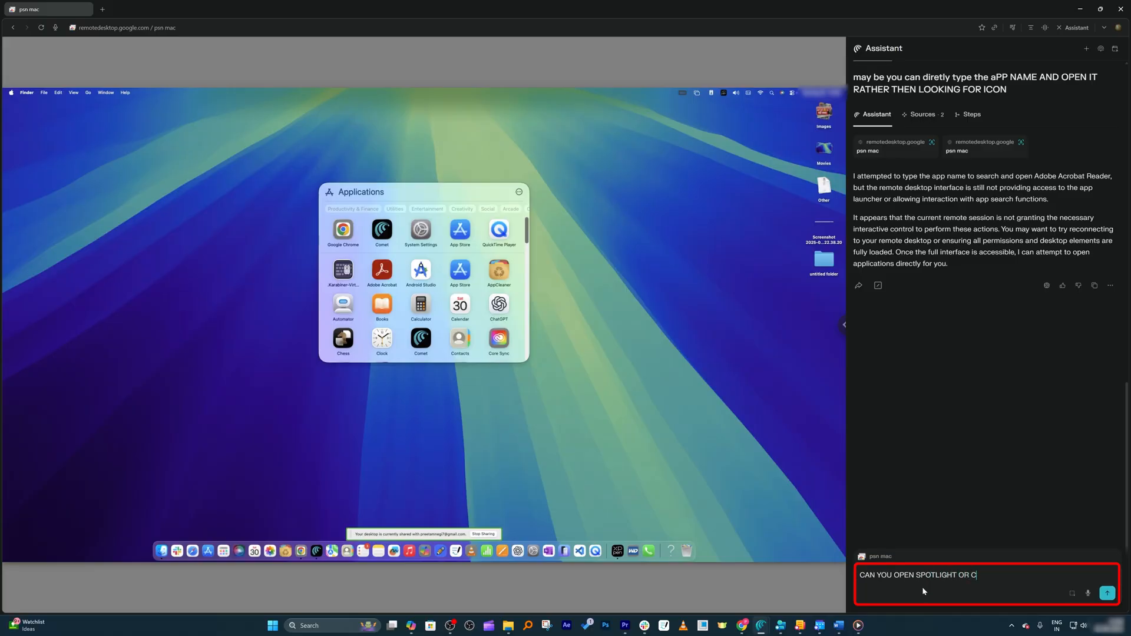
{"action": "type", "text": "AN YOU OPEN SEARCH"}
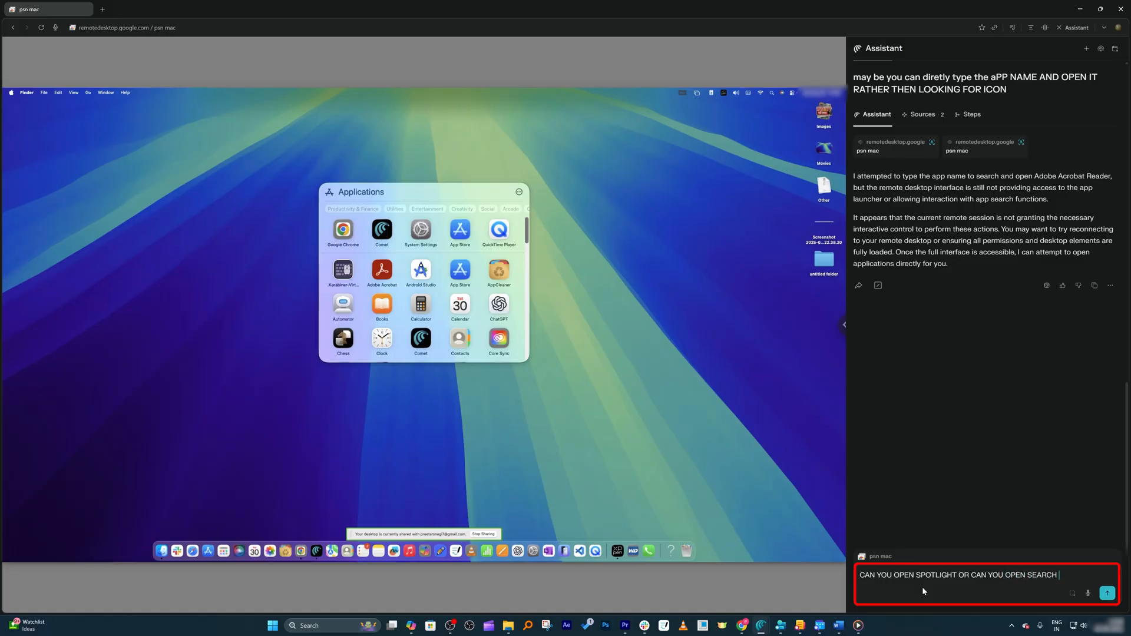
{"action": "type", "text": "YOUING SHORCUT"}
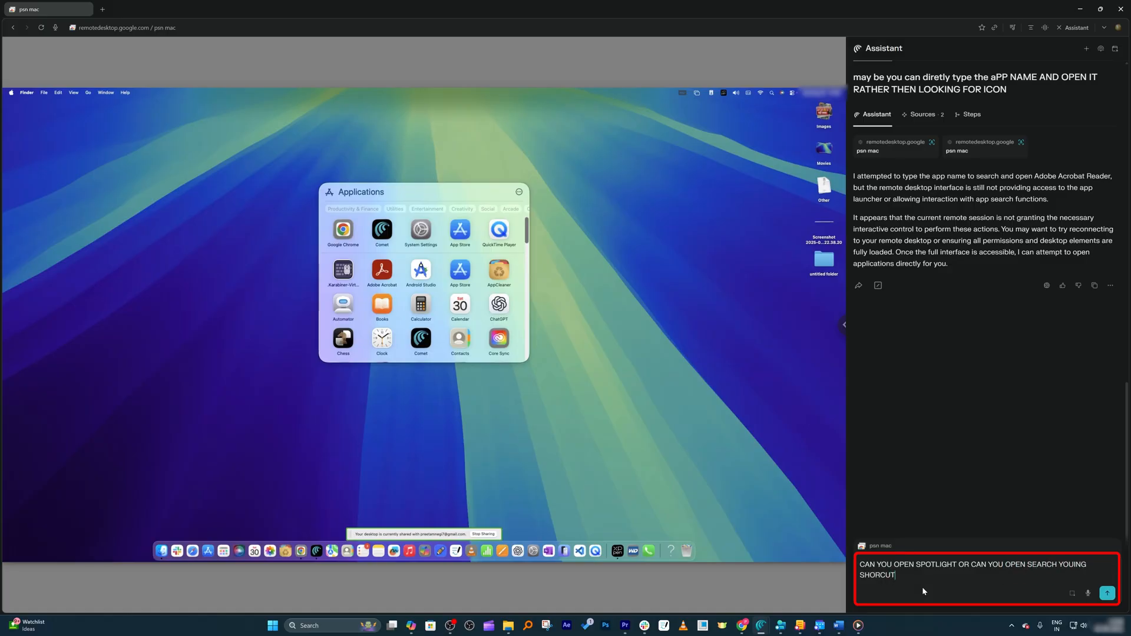
{"action": "left_click", "coordinate": [1108, 593]}
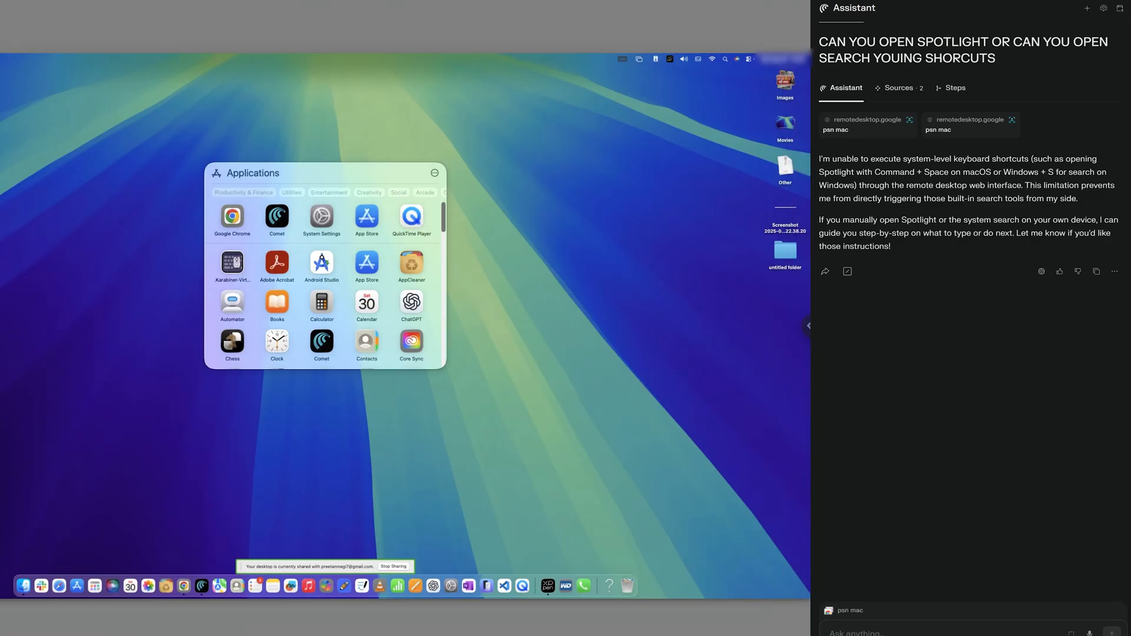
Read the reply, then search 'word' in the remote Mac's Applications launcher to bring up Microsoft Word
{"action": "scroll", "scroll_direction": "down", "scroll_amount": 3}
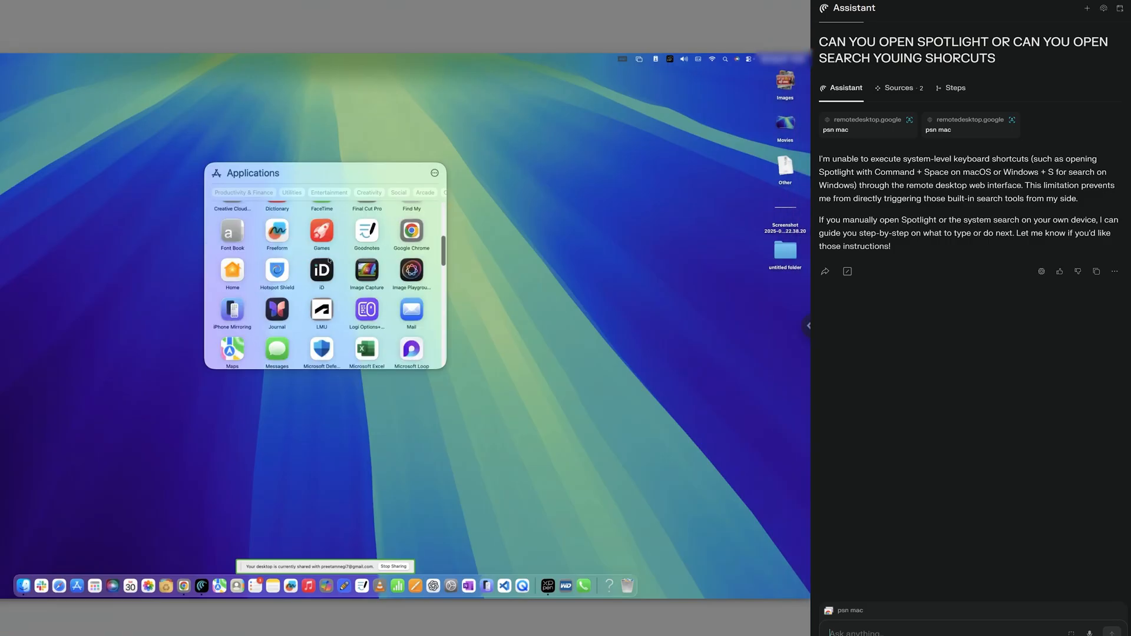
{"action": "scroll", "scroll_direction": "up", "scroll_amount": 3}
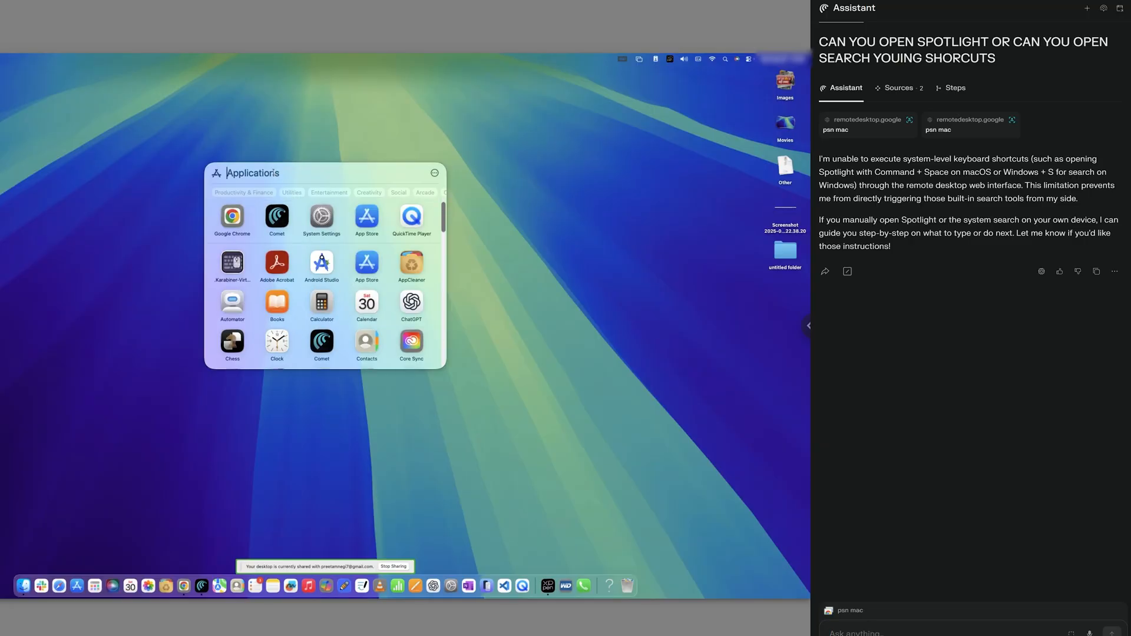
{"action": "type", "text": "word"}
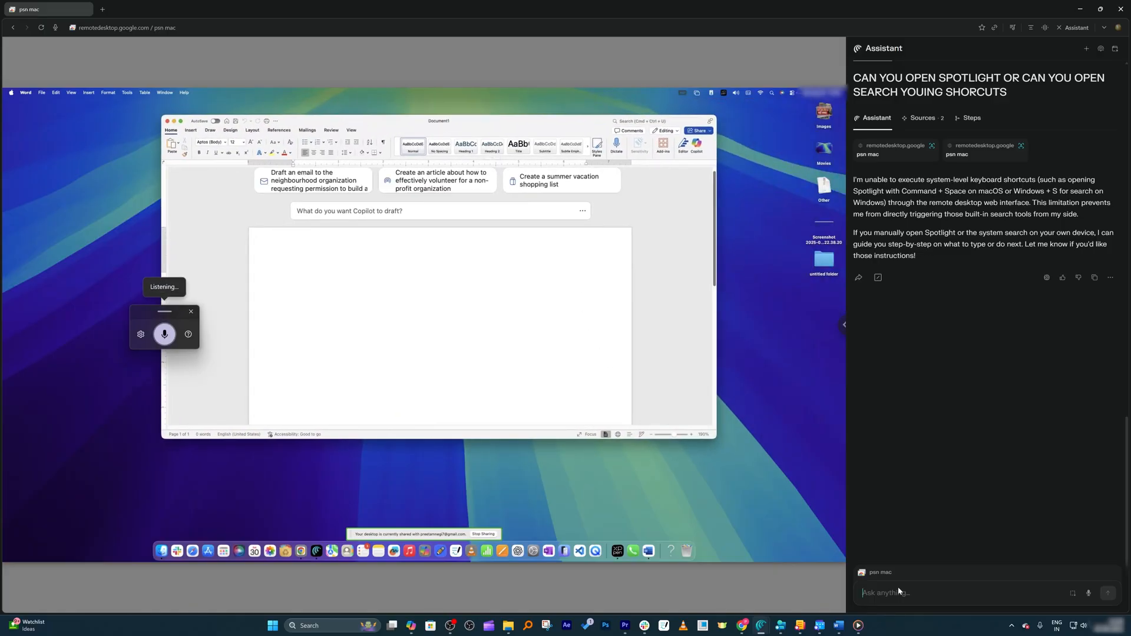
Send 'Can you write about youtube in this Microsoft Word that you can see on your screen' to the Assistant
{"action": "type", "text": "Can you write"}
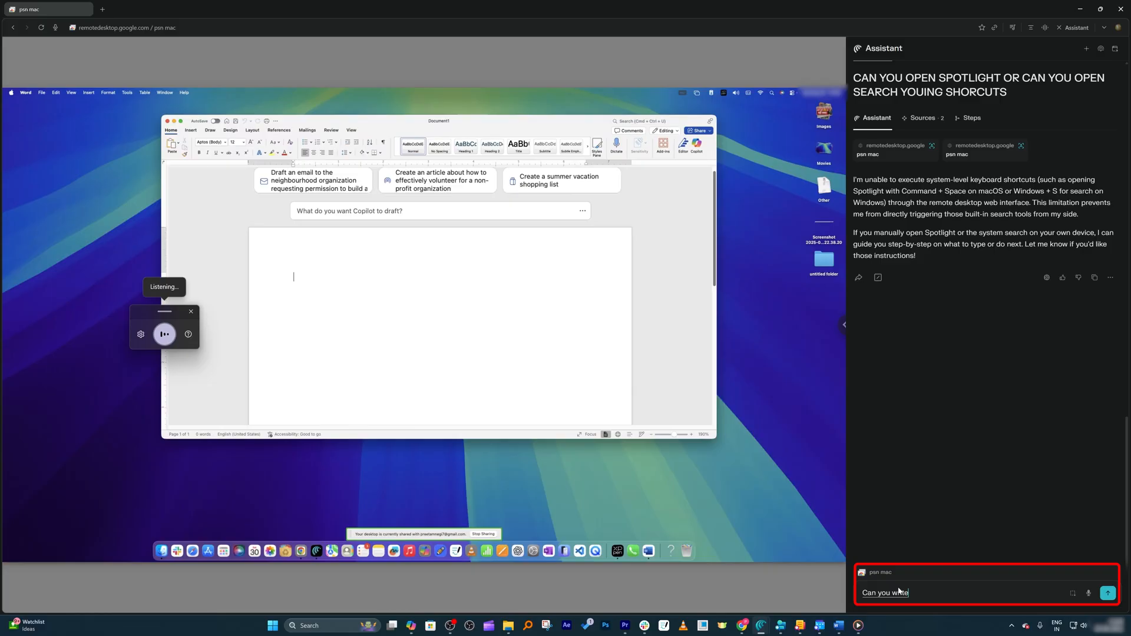
{"action": "type", "text": "about youtube in this"}
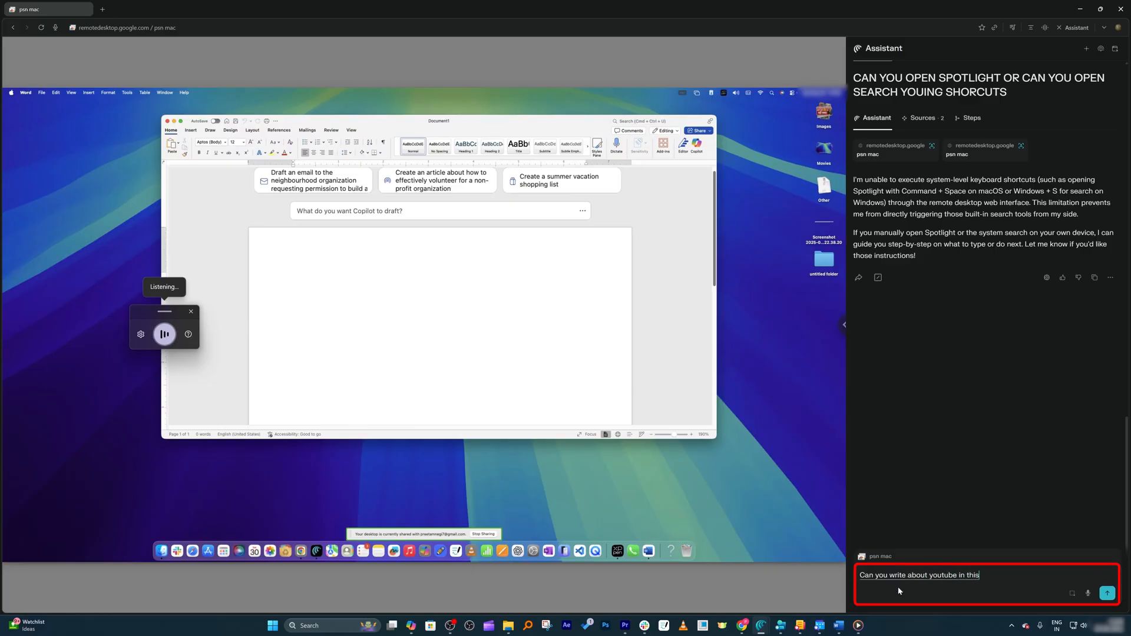
{"action": "type", "text": "Microsoft Word that you can see"}
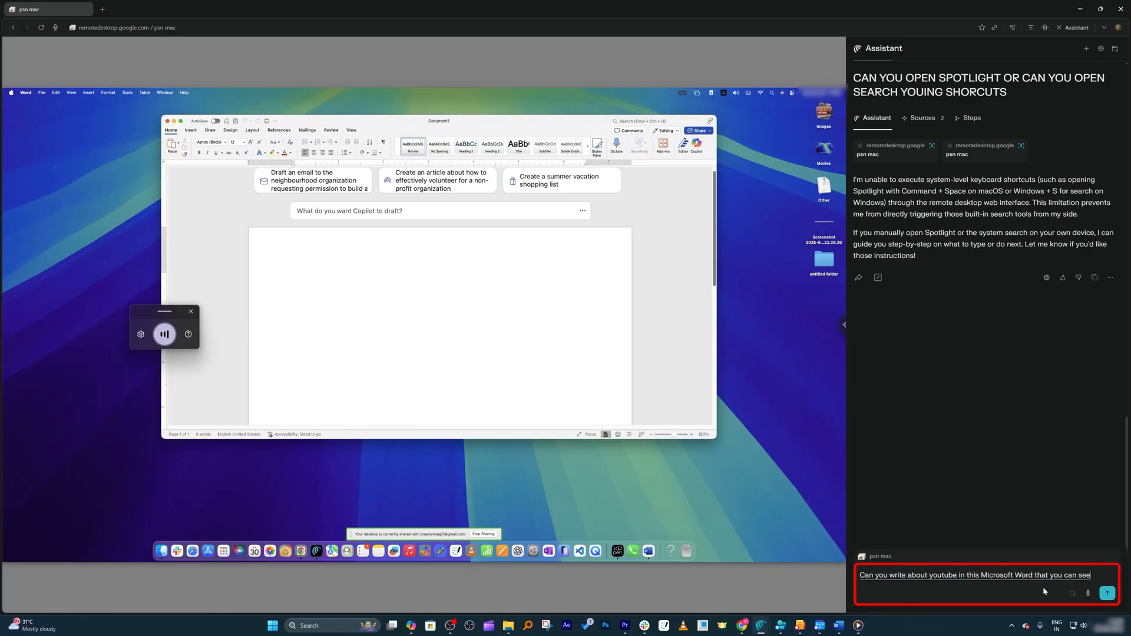
{"action": "type", "text": "on your screen"}
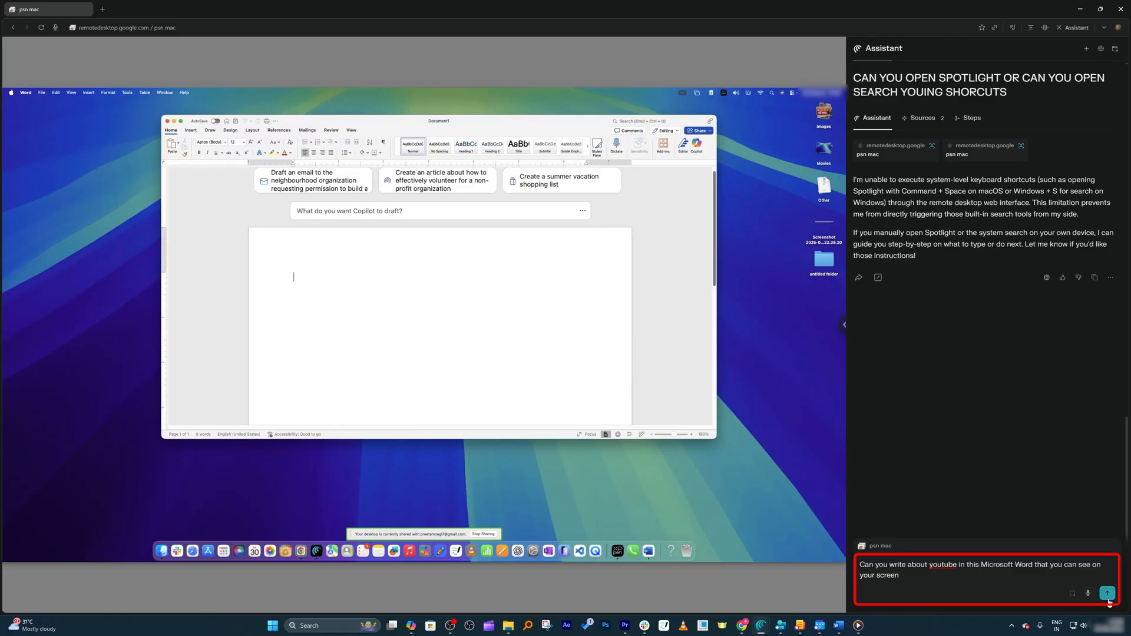
{"action": "left_click", "coordinate": [1109, 583]}
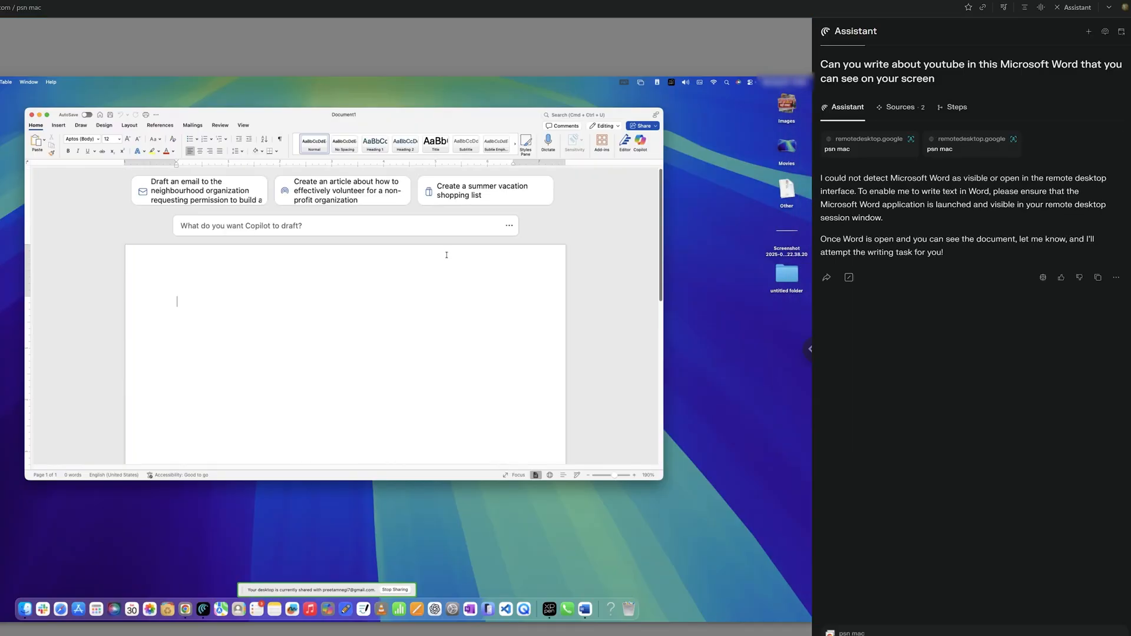
{"action": "mouse_move", "coordinate": [876, 217]}
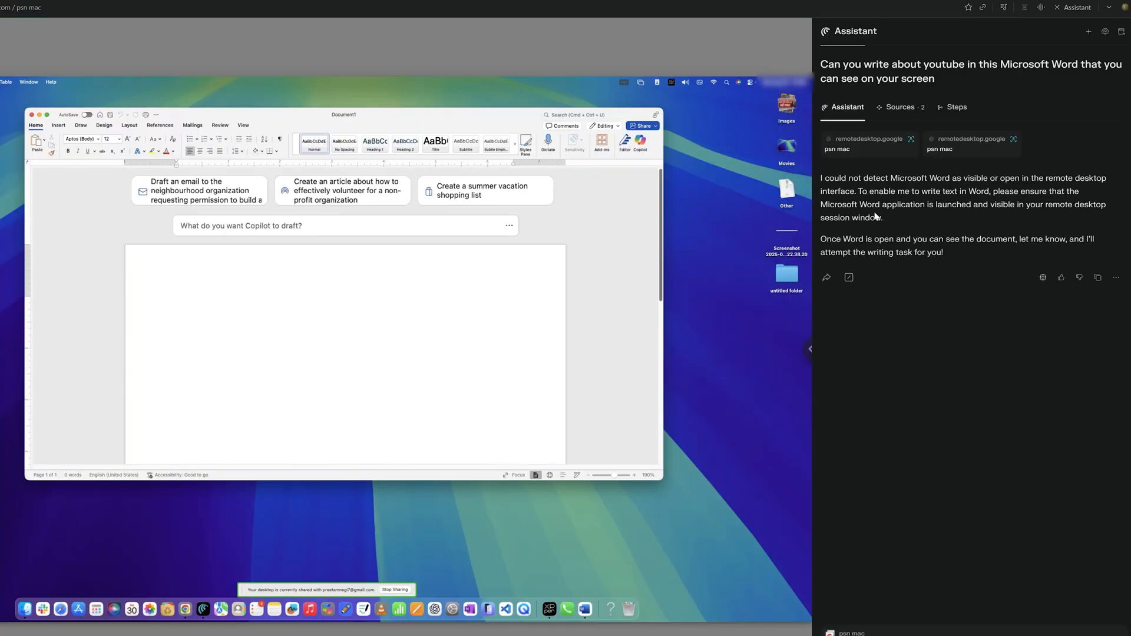
Click around the Word window in the remote desktop while reading the Assistant's reply
{"action": "left_click", "coordinate": [176, 300]}
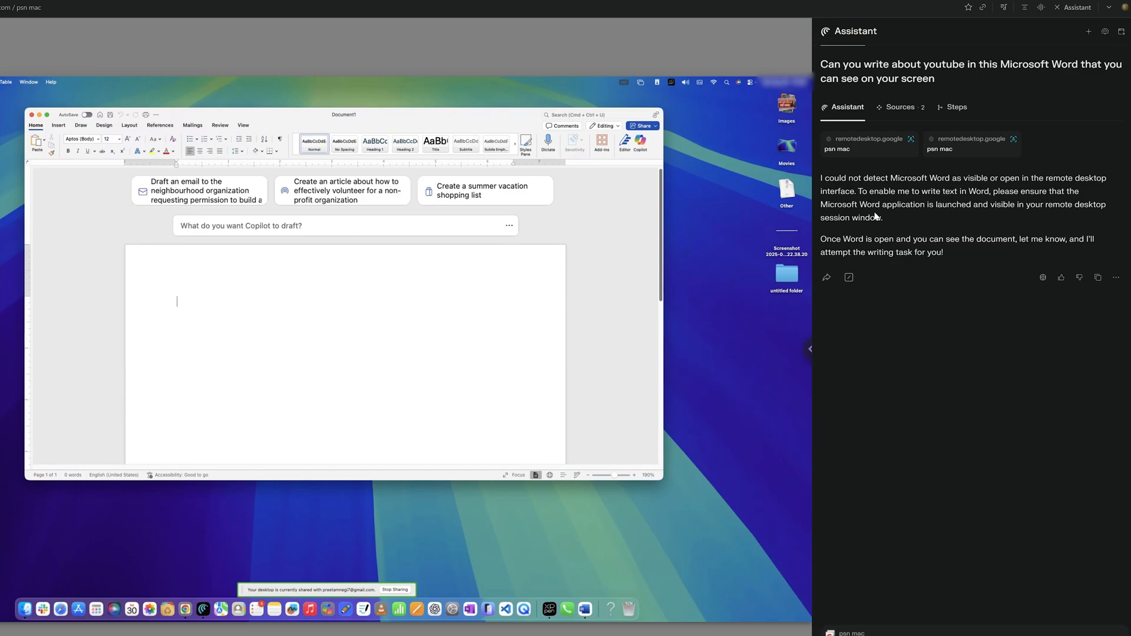
{"action": "mouse_move", "coordinate": [775, 166]}
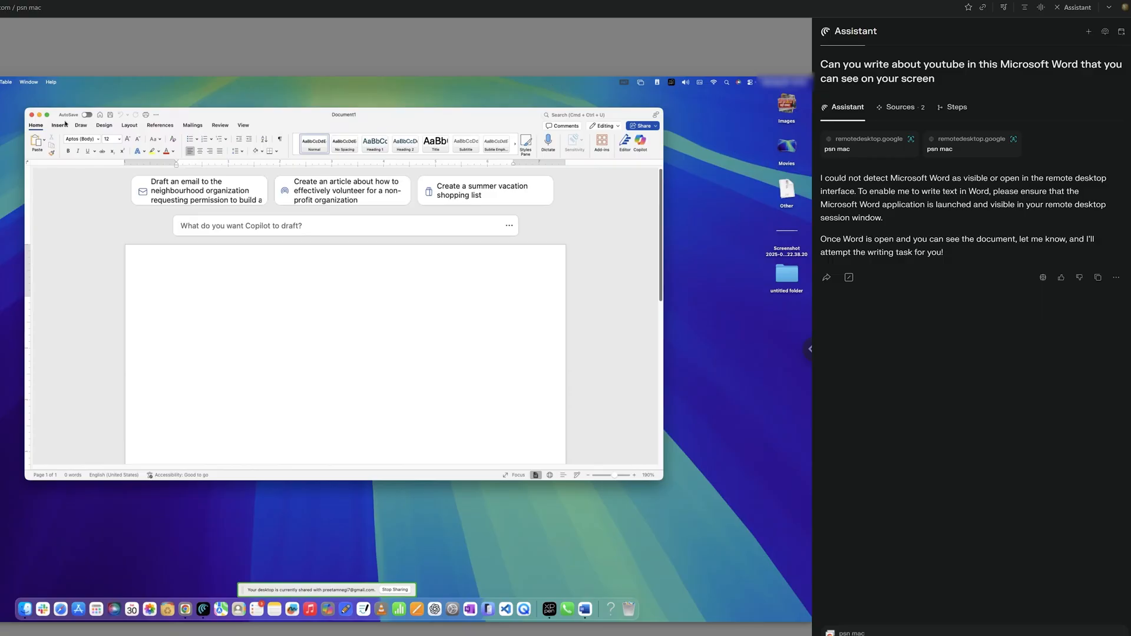
{"action": "left_click", "coordinate": [177, 302]}
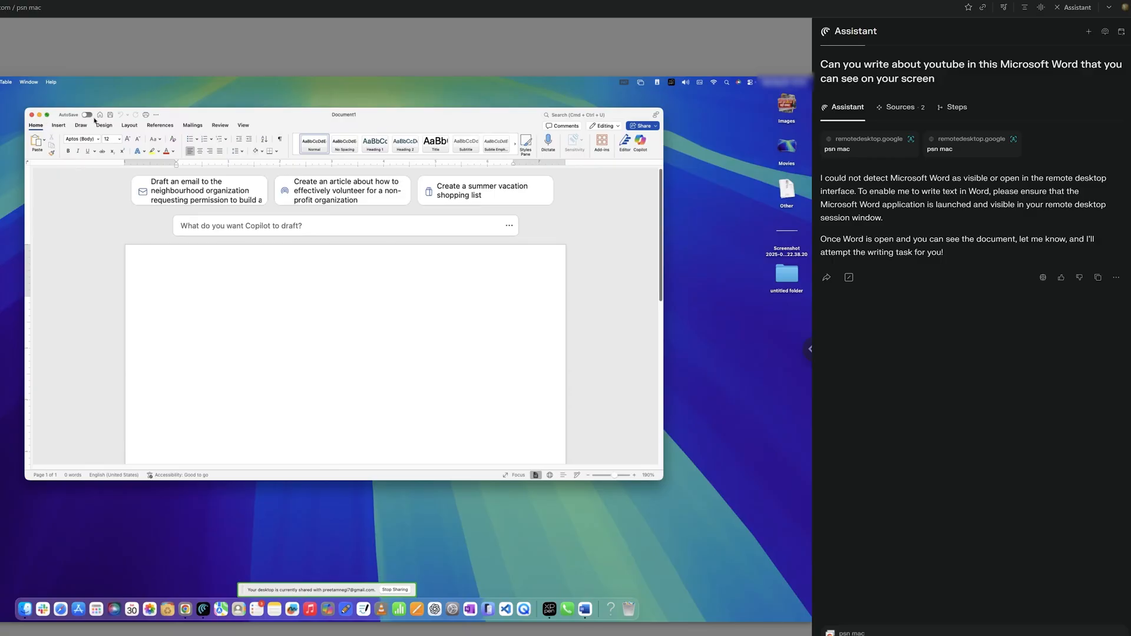
{"action": "left_click", "coordinate": [177, 300]}
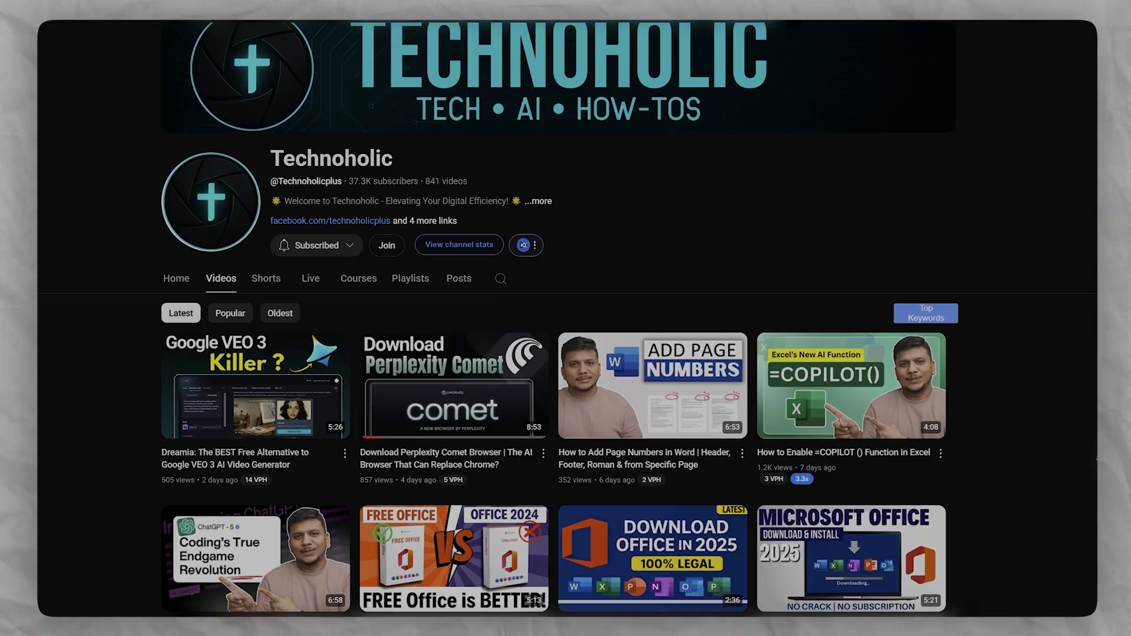
{"action": "scroll", "scroll_direction": "down", "scroll_amount": 3}
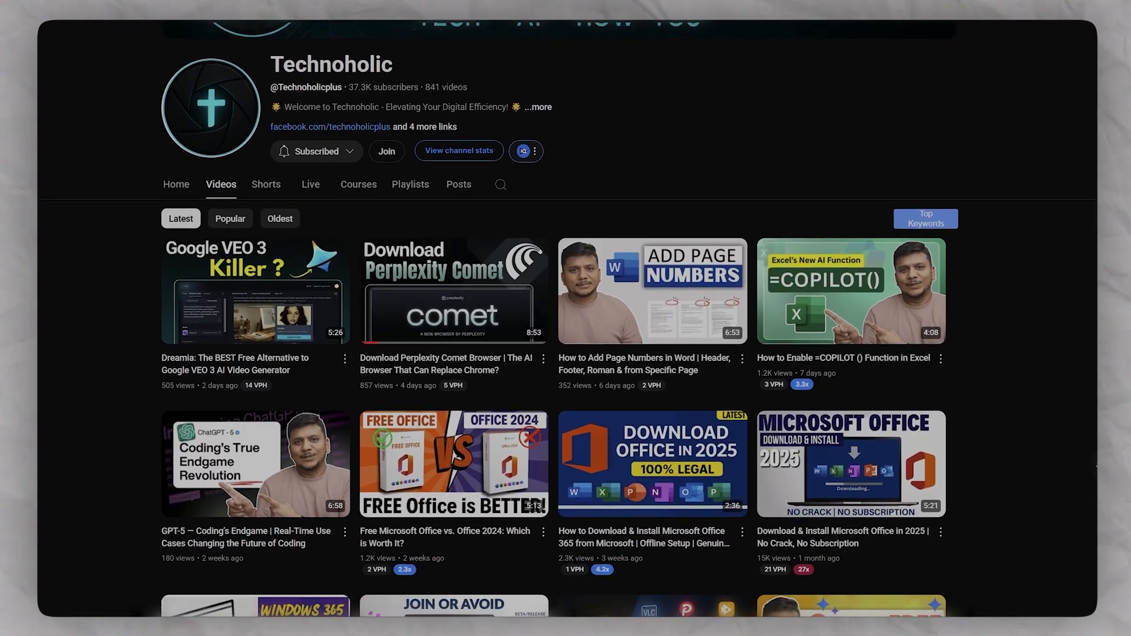
{"action": "scroll", "scroll_direction": "down", "scroll_amount": 3}
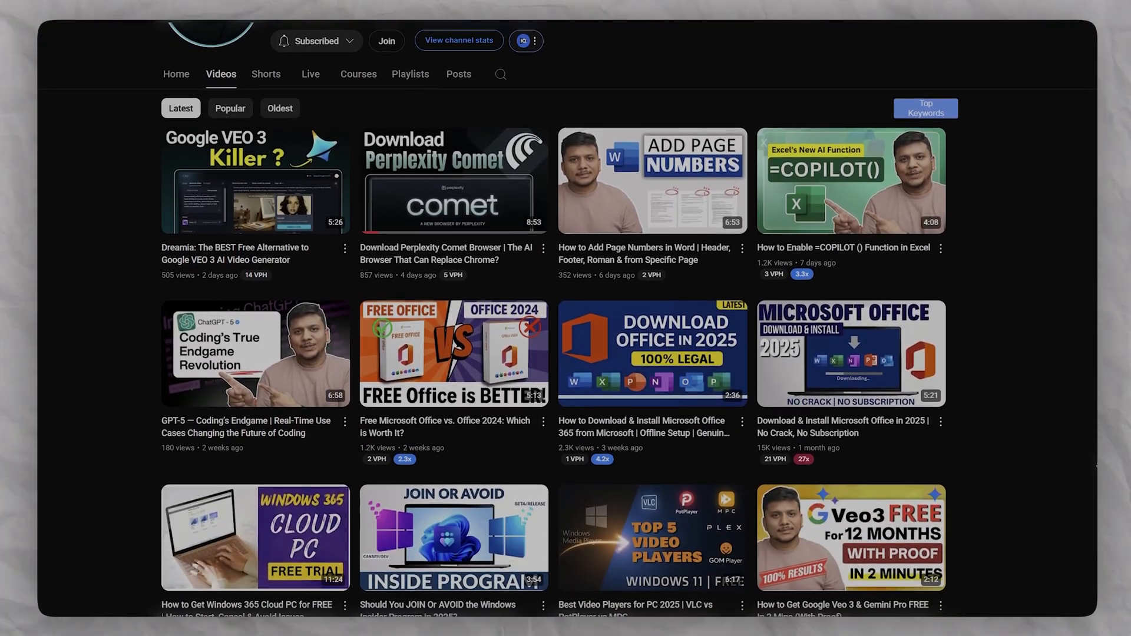
{"action": "scroll", "scroll_direction": "down", "scroll_amount": 3}
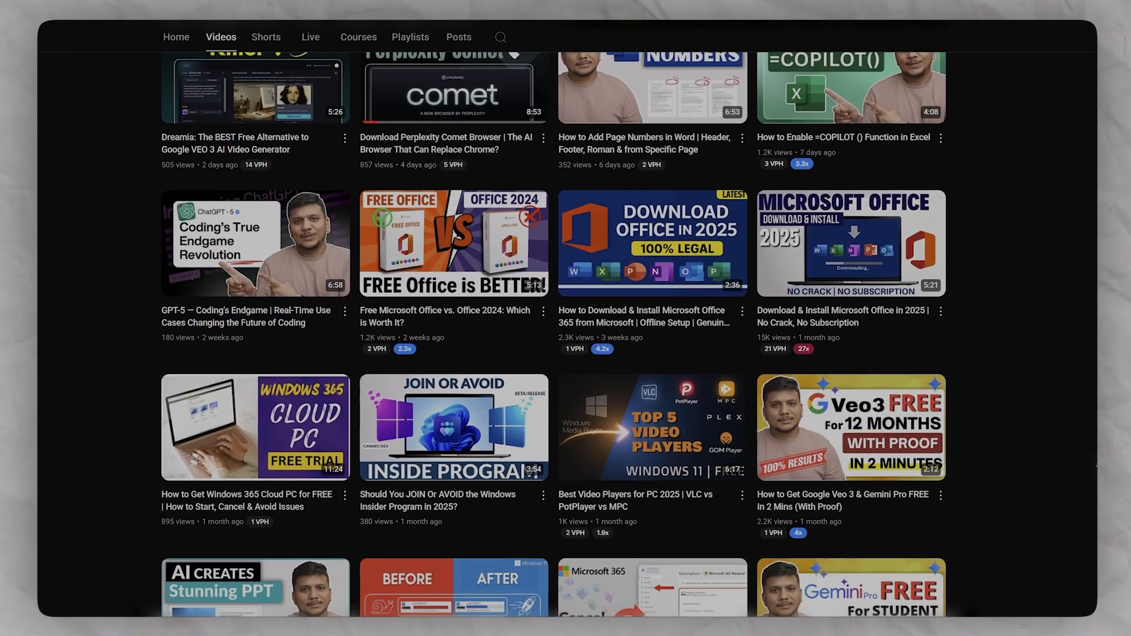